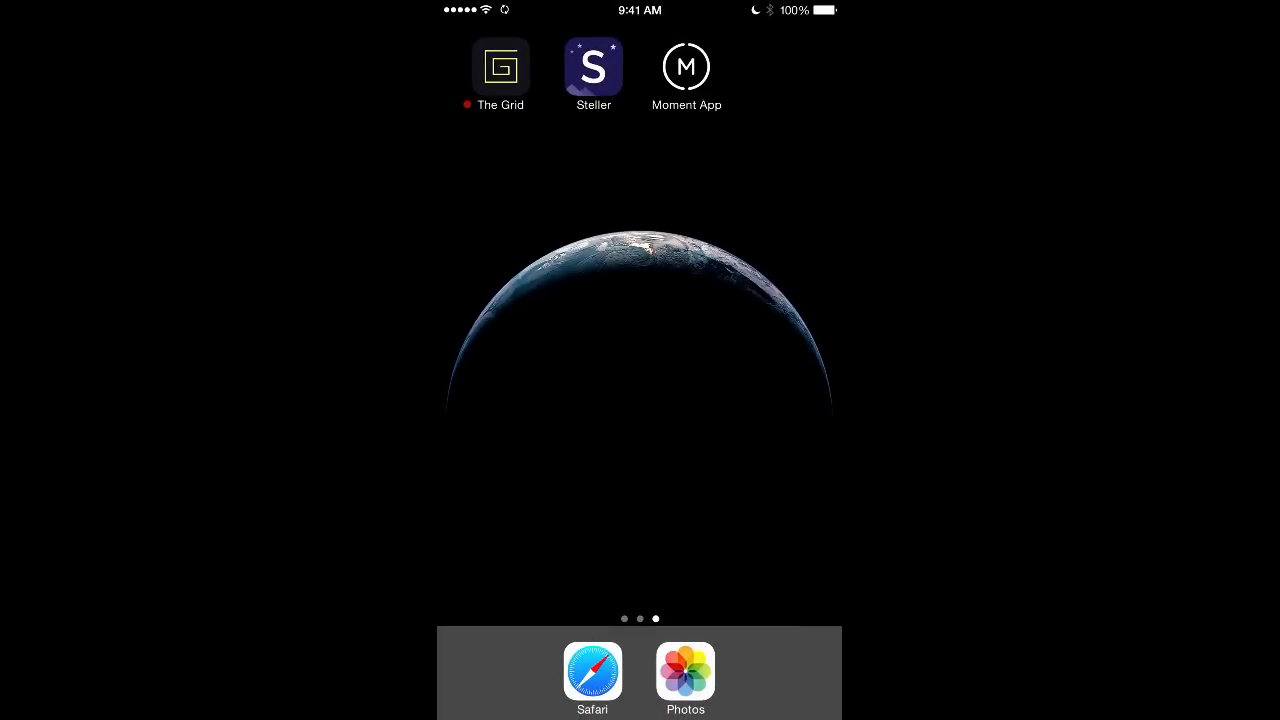
Launch Steller from the home screen so its featured story feed shows
{"action": "left_click", "coordinate": [592, 68]}
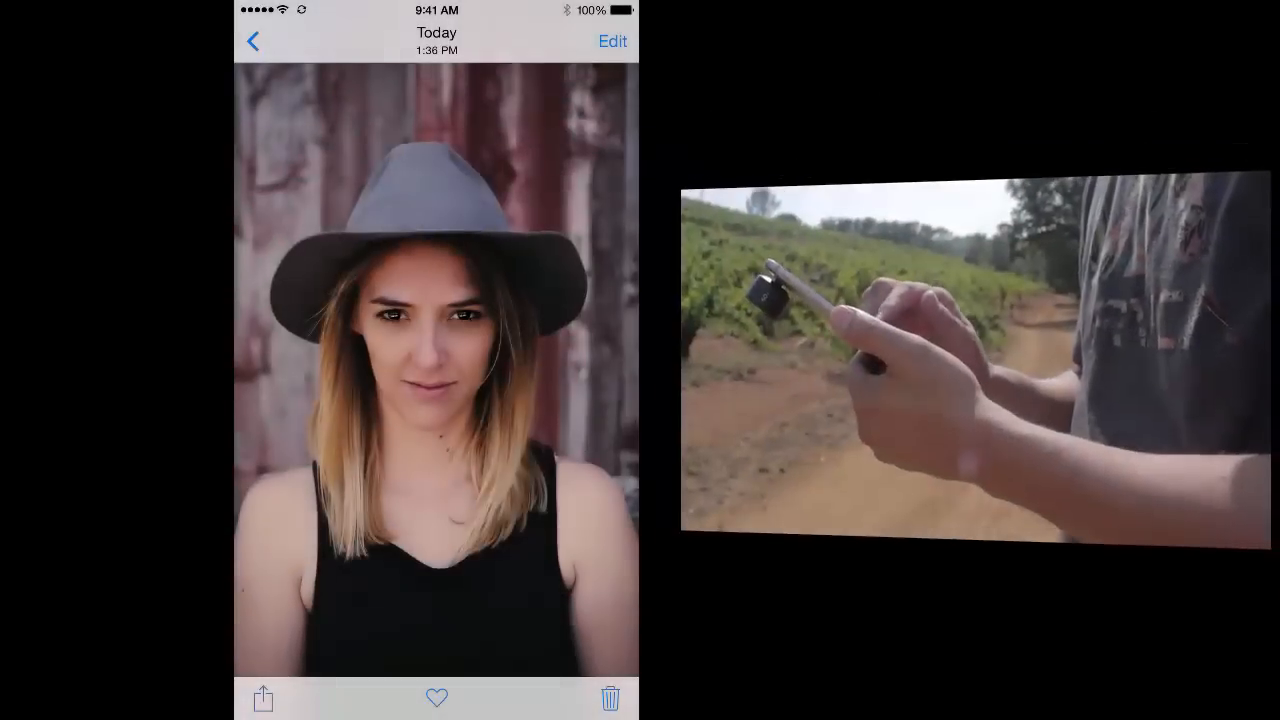
{"action": "left_click", "coordinate": [262, 698]}
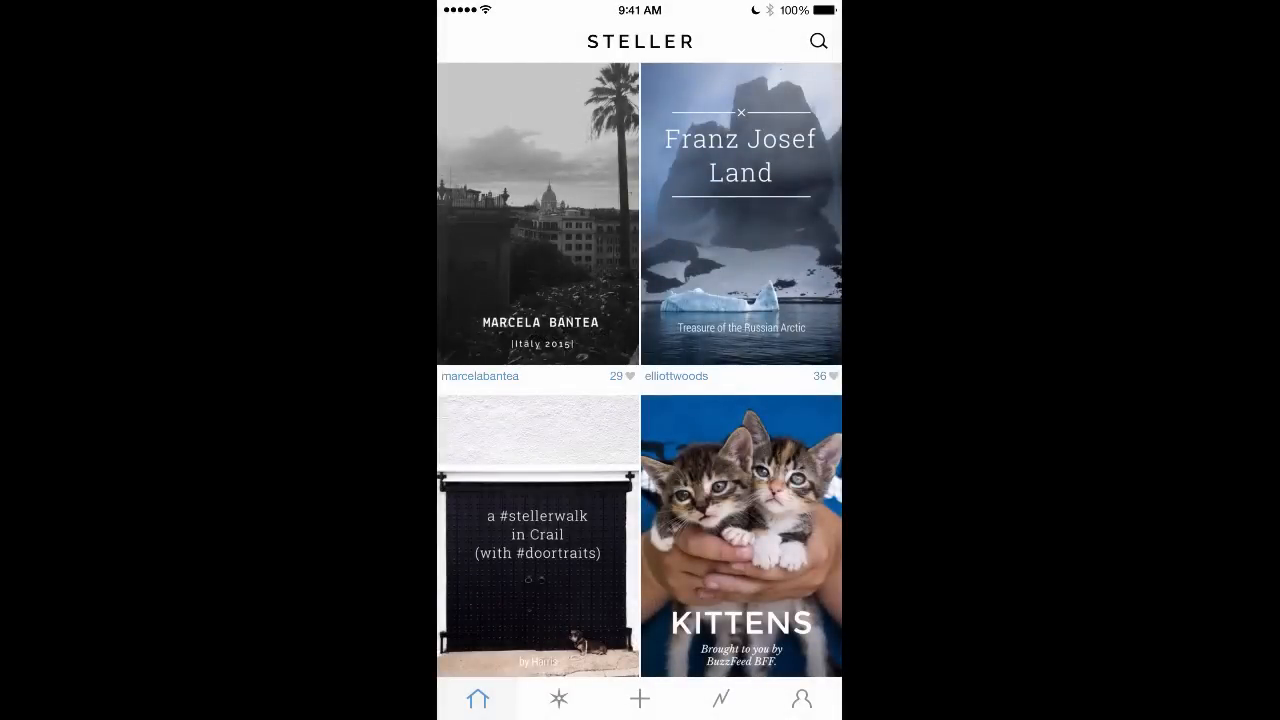
Share a story from the Steller feed to The Grid as a new post
{"action": "left_click", "coordinate": [800, 698]}
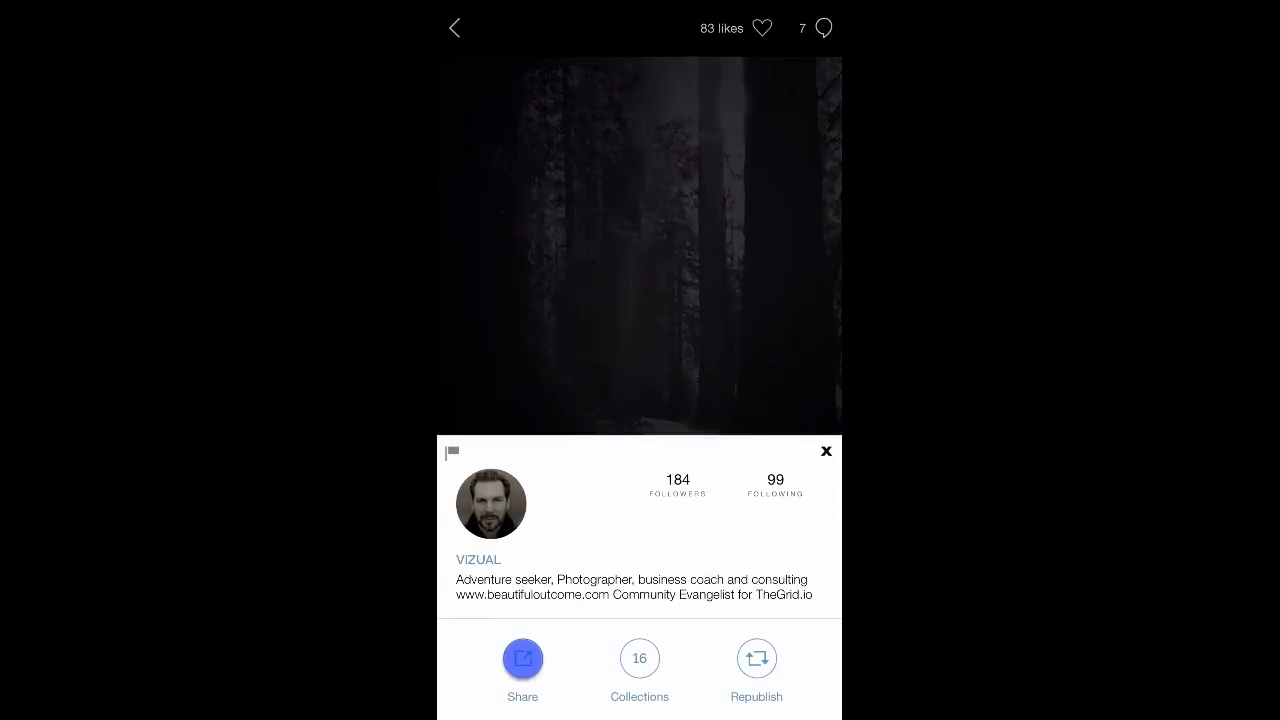
{"action": "left_click", "coordinate": [522, 658]}
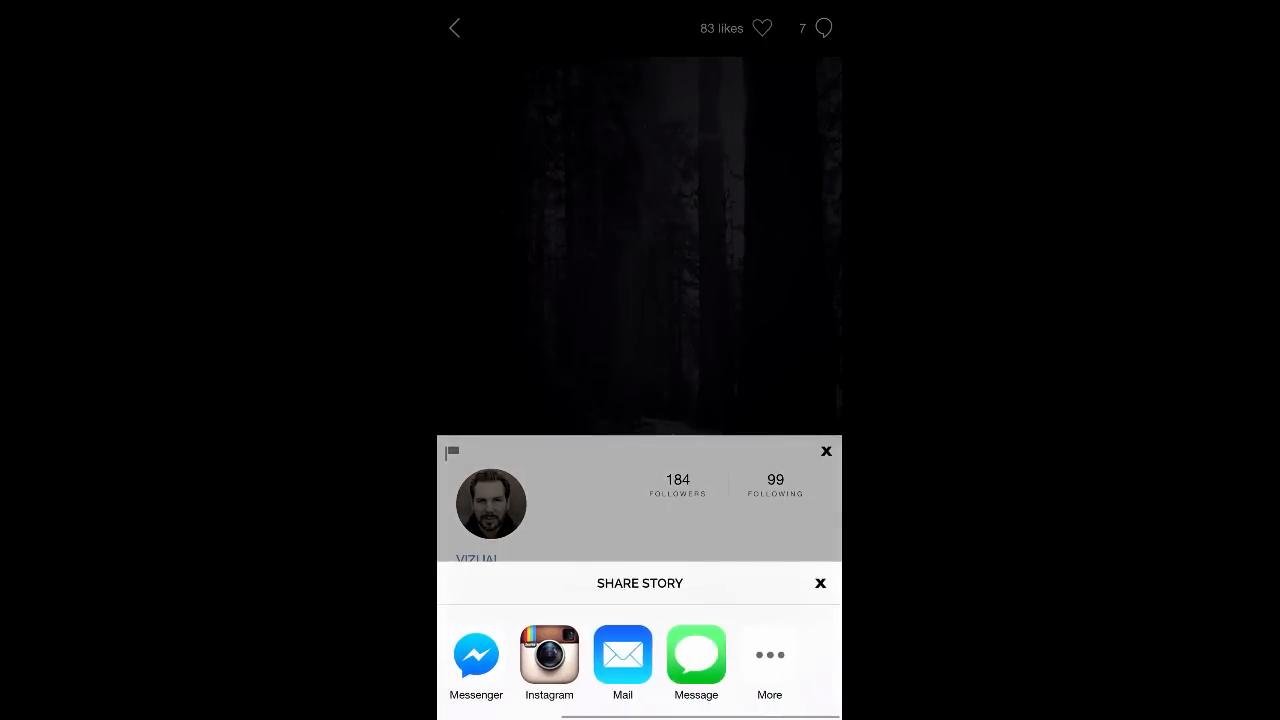
{"action": "left_click", "coordinate": [768, 664]}
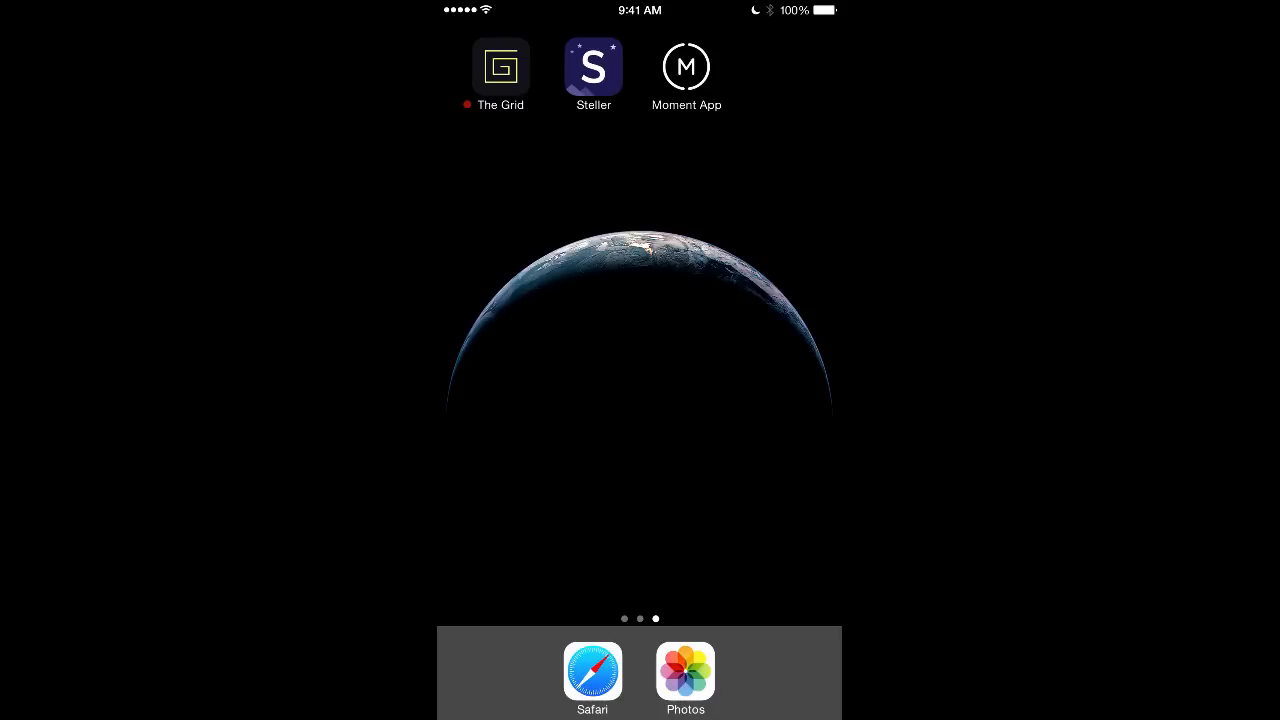
Share the aerial waterfront photo to The Grid with the description "World's best mobile lens"
{"action": "left_click", "coordinate": [684, 672]}
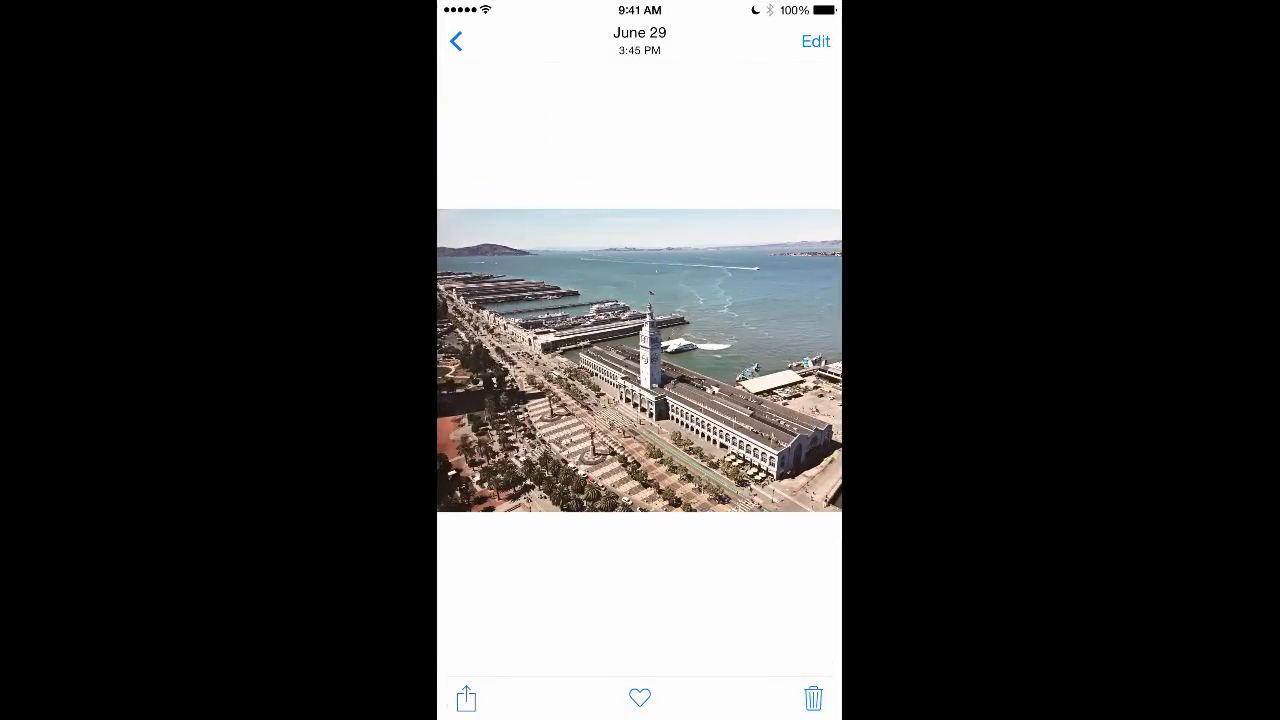
{"action": "left_click", "coordinate": [464, 698]}
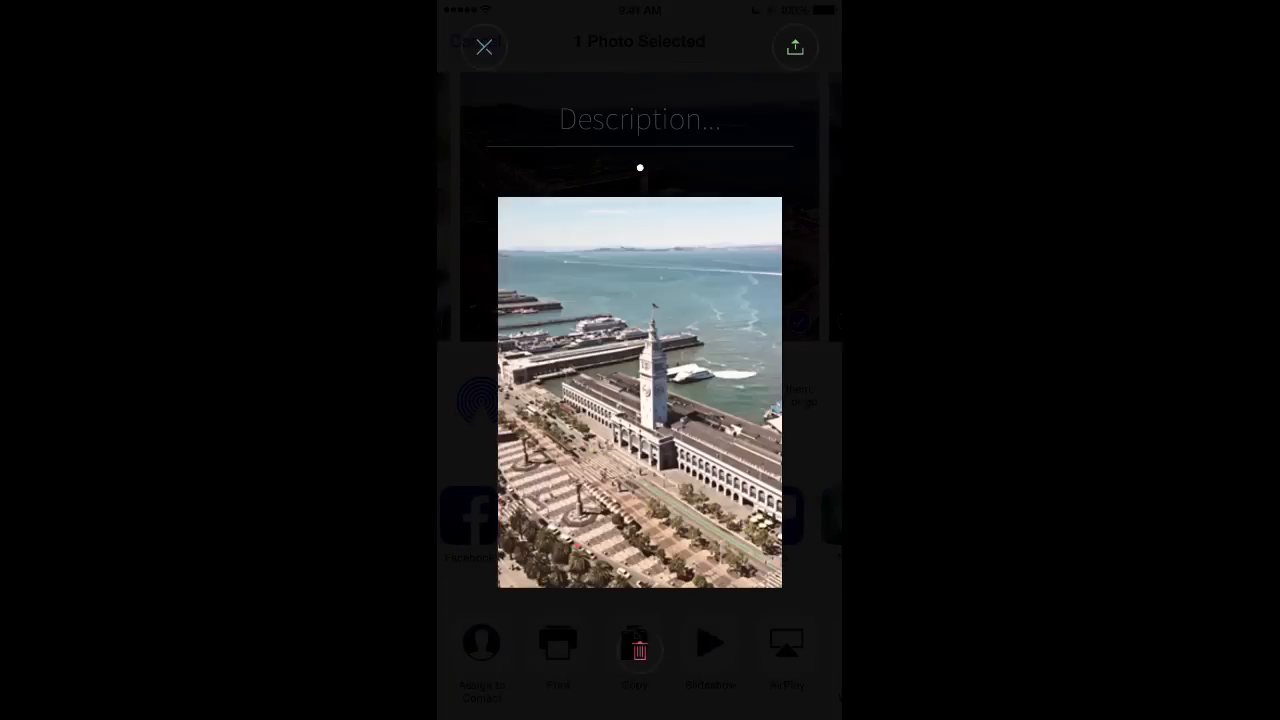
{"action": "left_click", "coordinate": [640, 120]}
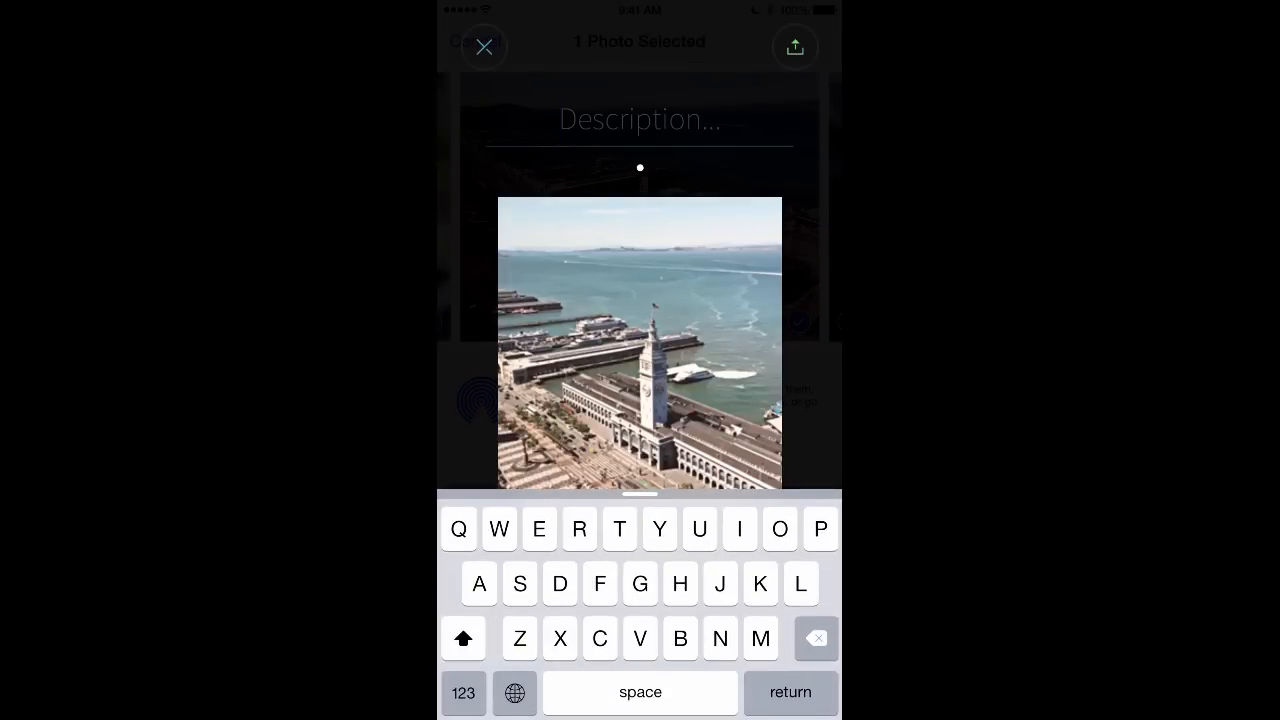
{"action": "type", "text": "World"}
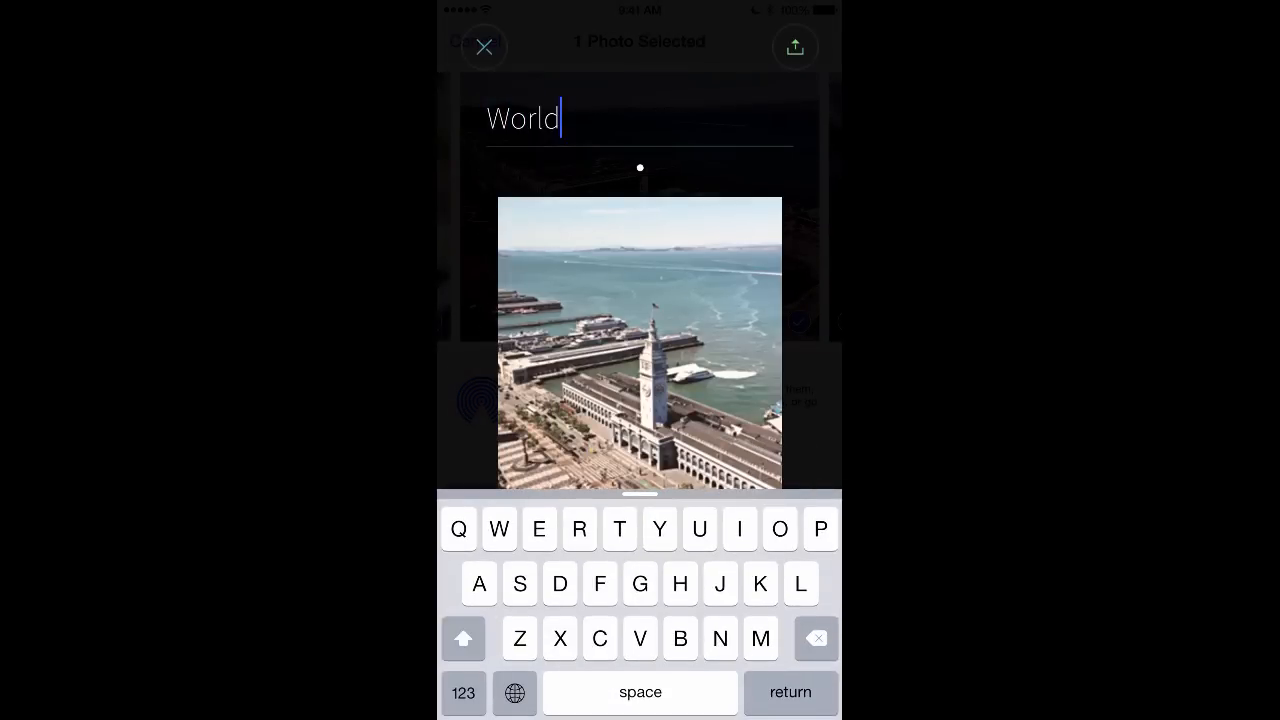
{"action": "type", "text": "'s best mobi"}
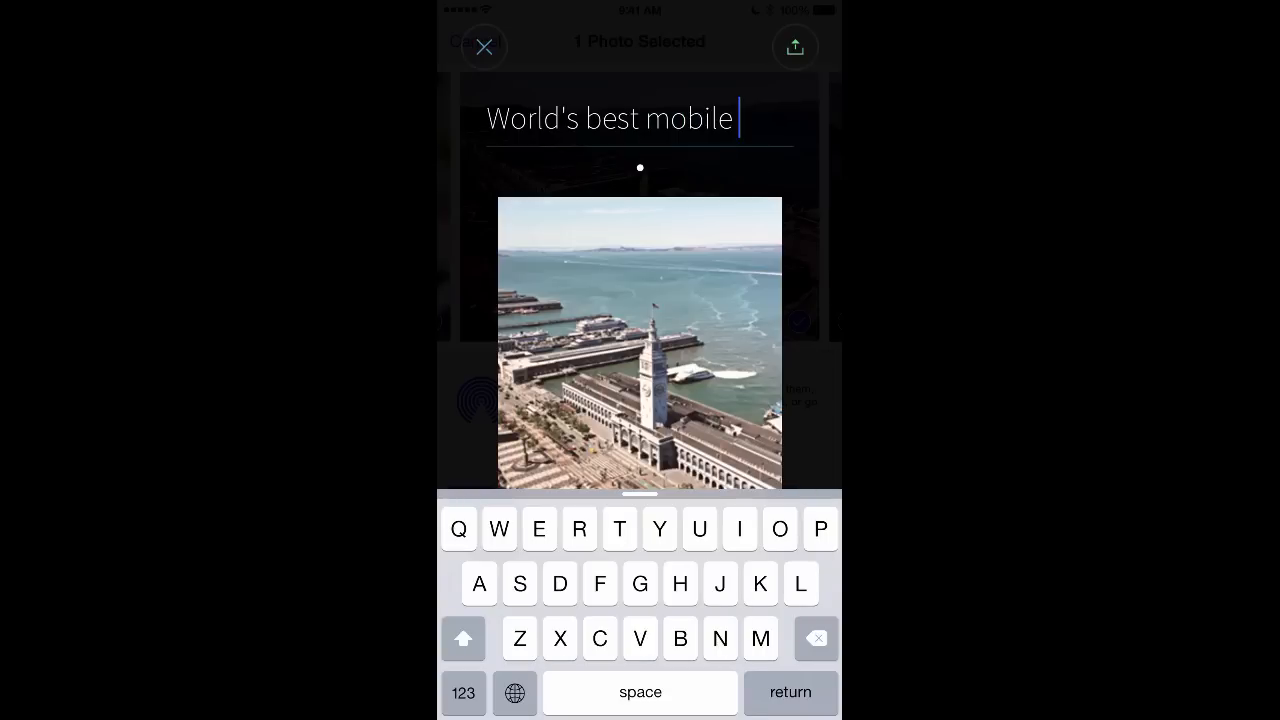
{"action": "type", "text": "lens"}
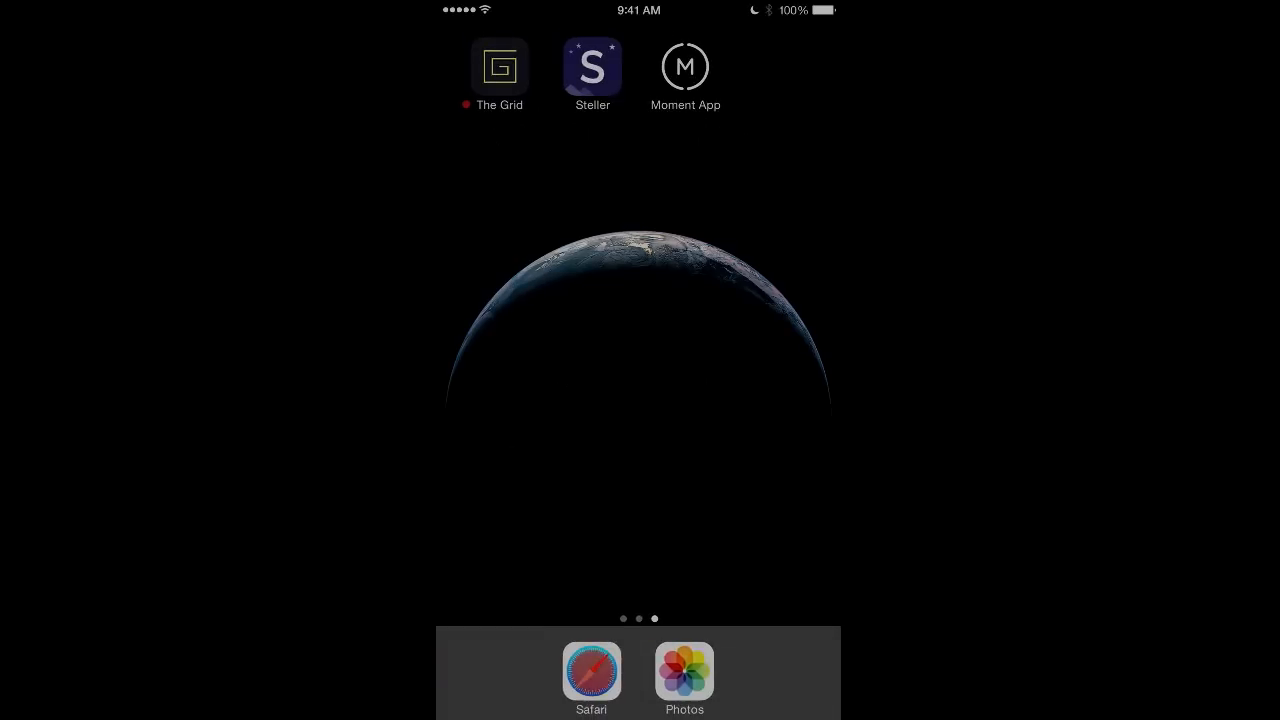
Share the Verge wireless-camera article to The Grid and land on the ippawards 2015 winners page
{"action": "left_click", "coordinate": [592, 670]}
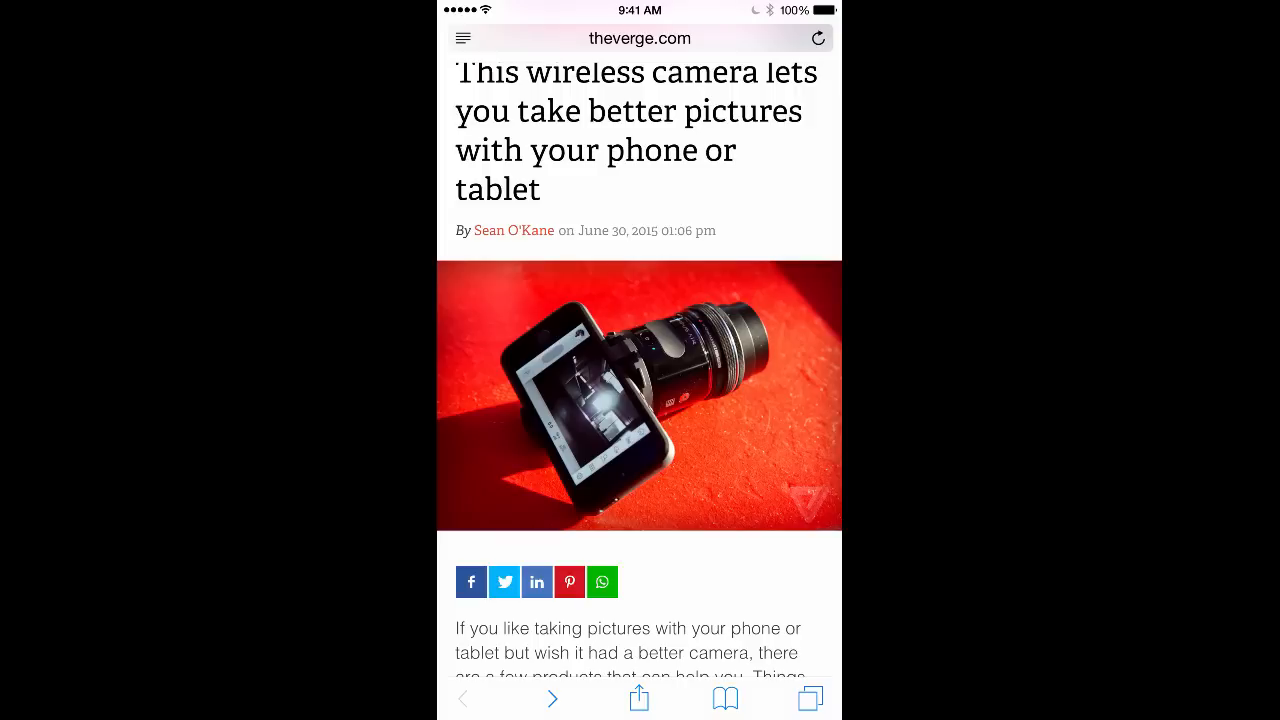
{"action": "left_click", "coordinate": [640, 698]}
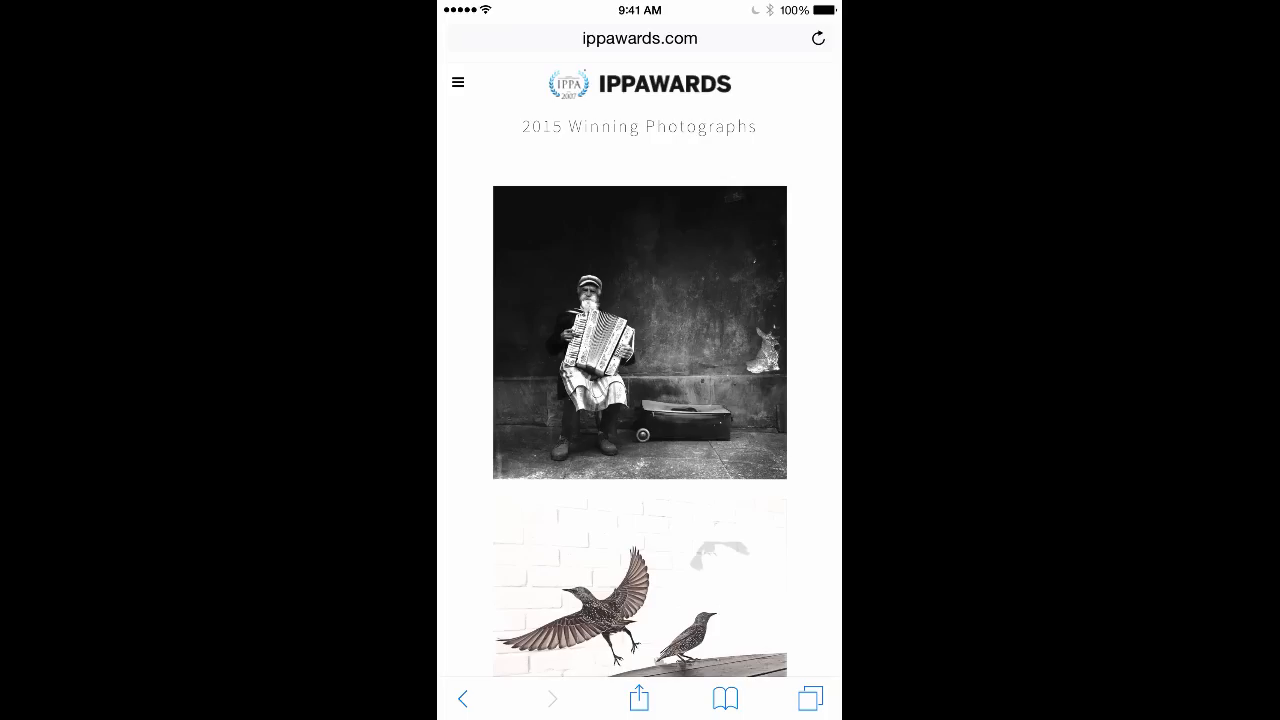
Share the IPPAWARDS 2015 winning photographs page to The Grid and publish it as a post
{"action": "left_click", "coordinate": [640, 698]}
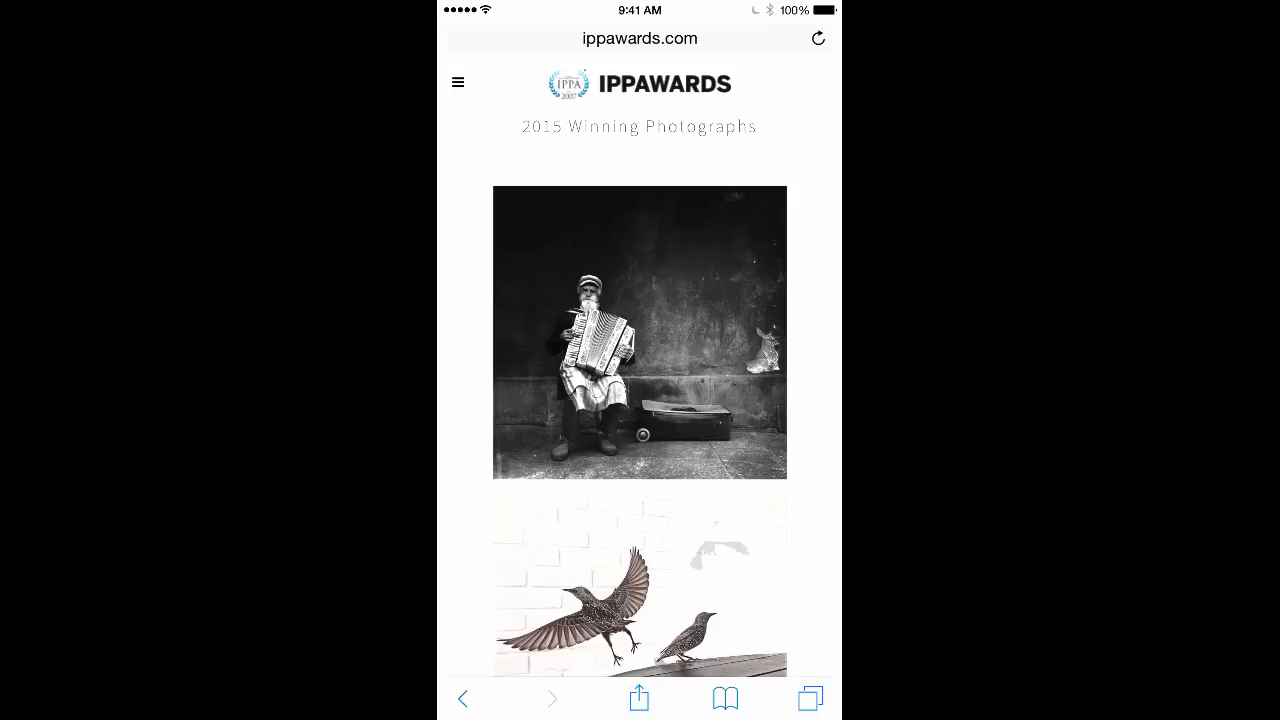
{"action": "left_click", "coordinate": [640, 698]}
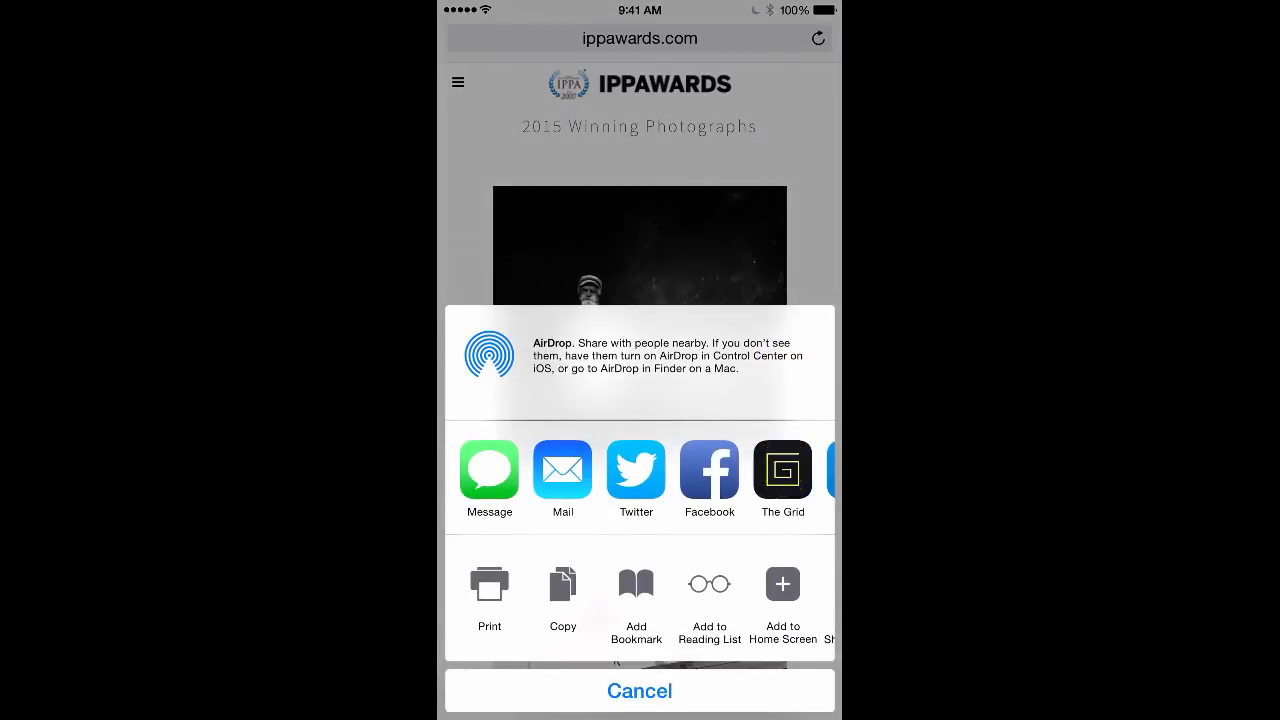
{"action": "left_click", "coordinate": [640, 692]}
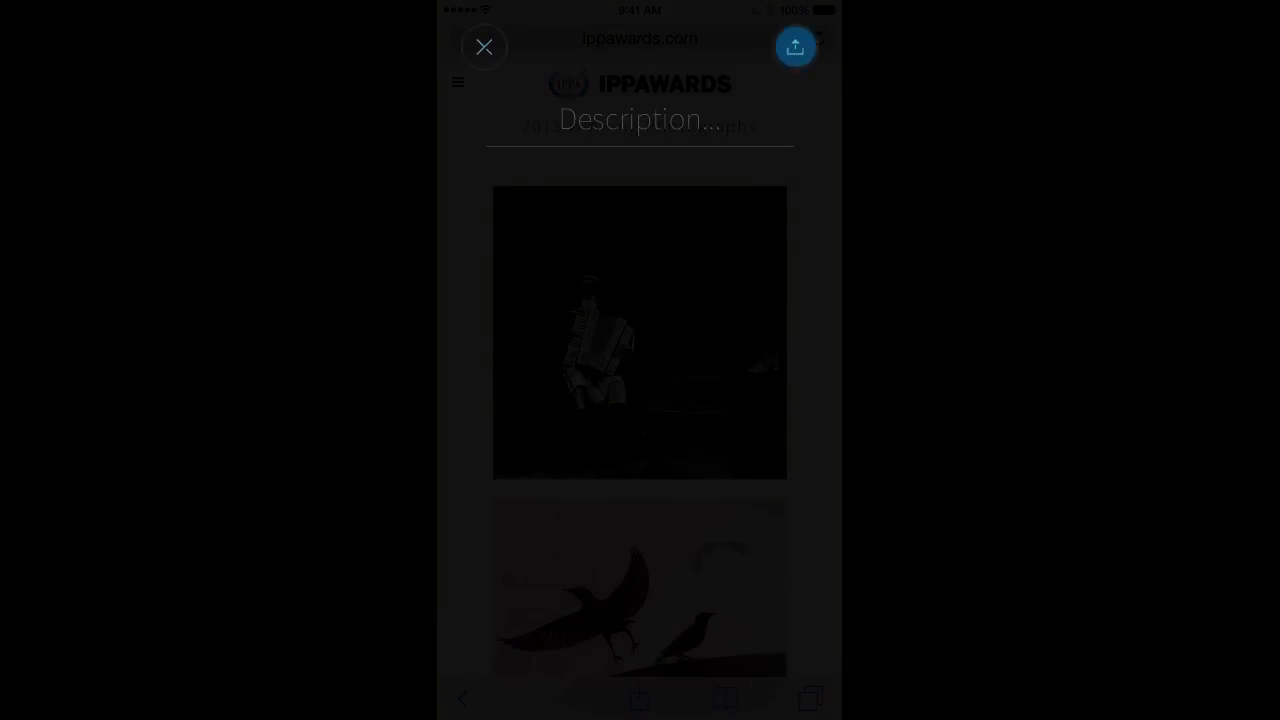
{"action": "left_click", "coordinate": [484, 46]}
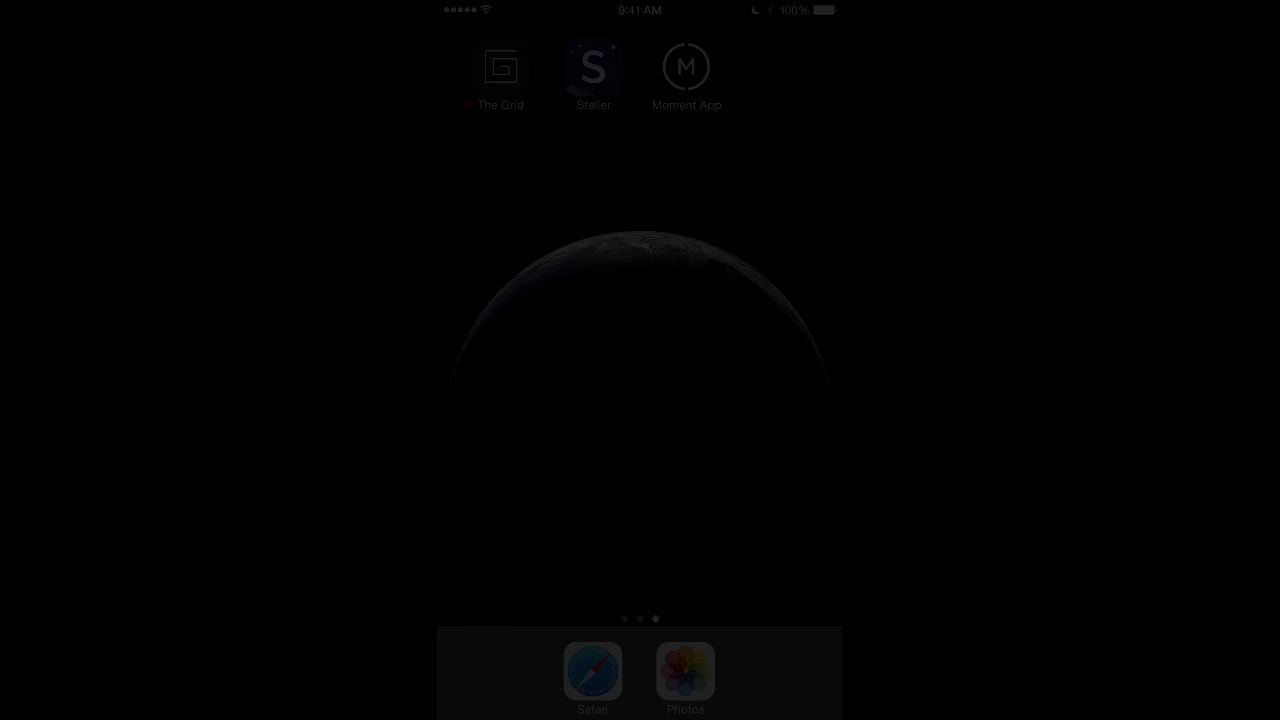
{"action": "left_click", "coordinate": [592, 68]}
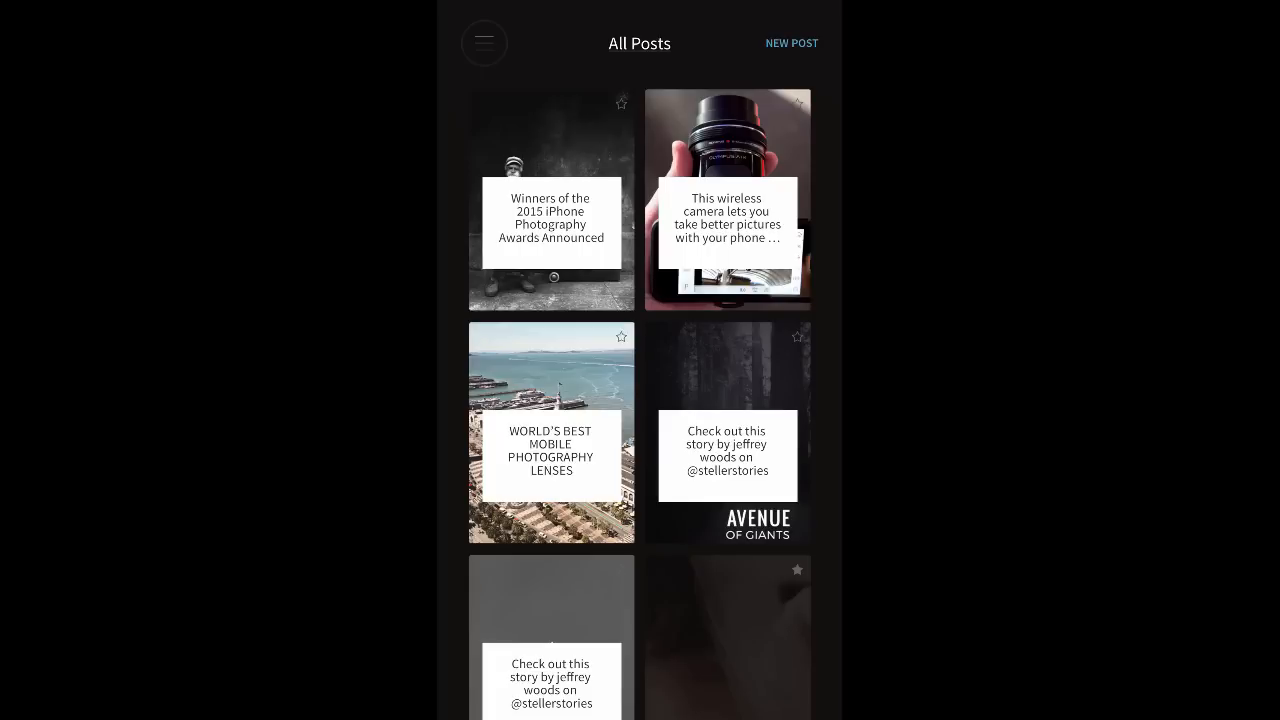
{"action": "scroll", "scroll_direction": "down", "scroll_amount": 3}
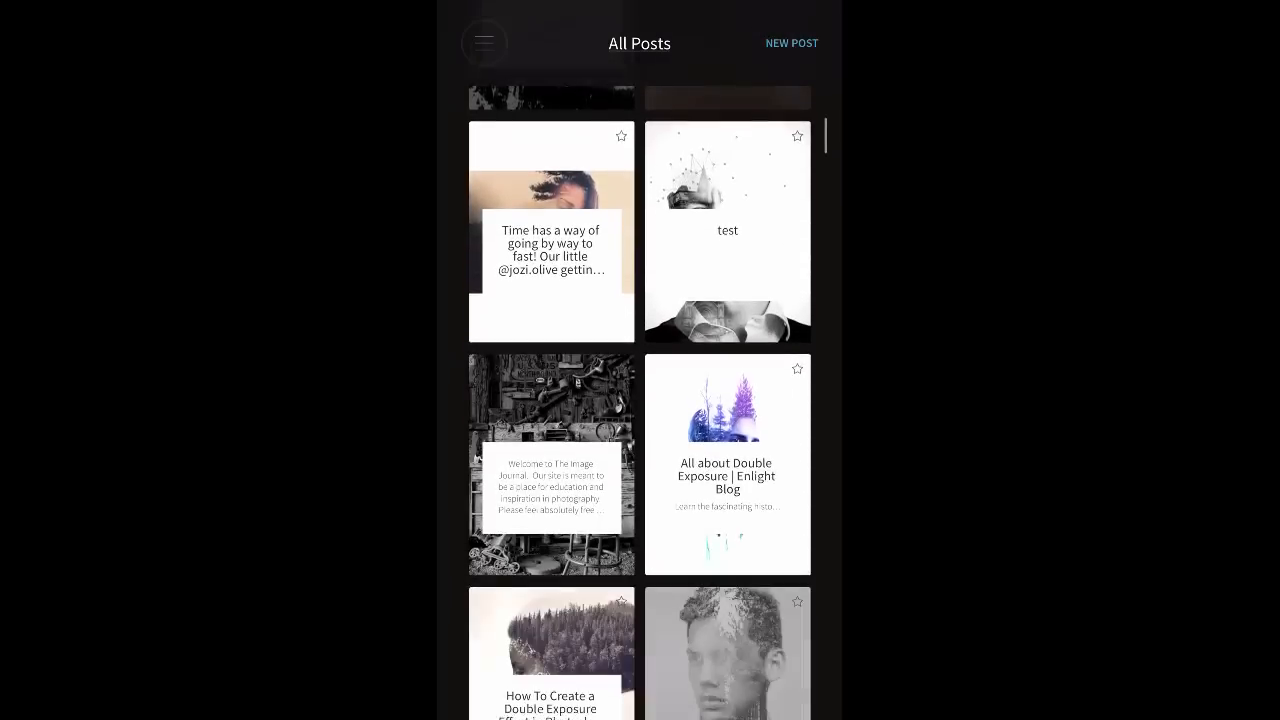
{"action": "scroll", "scroll_direction": "down", "scroll_amount": 3}
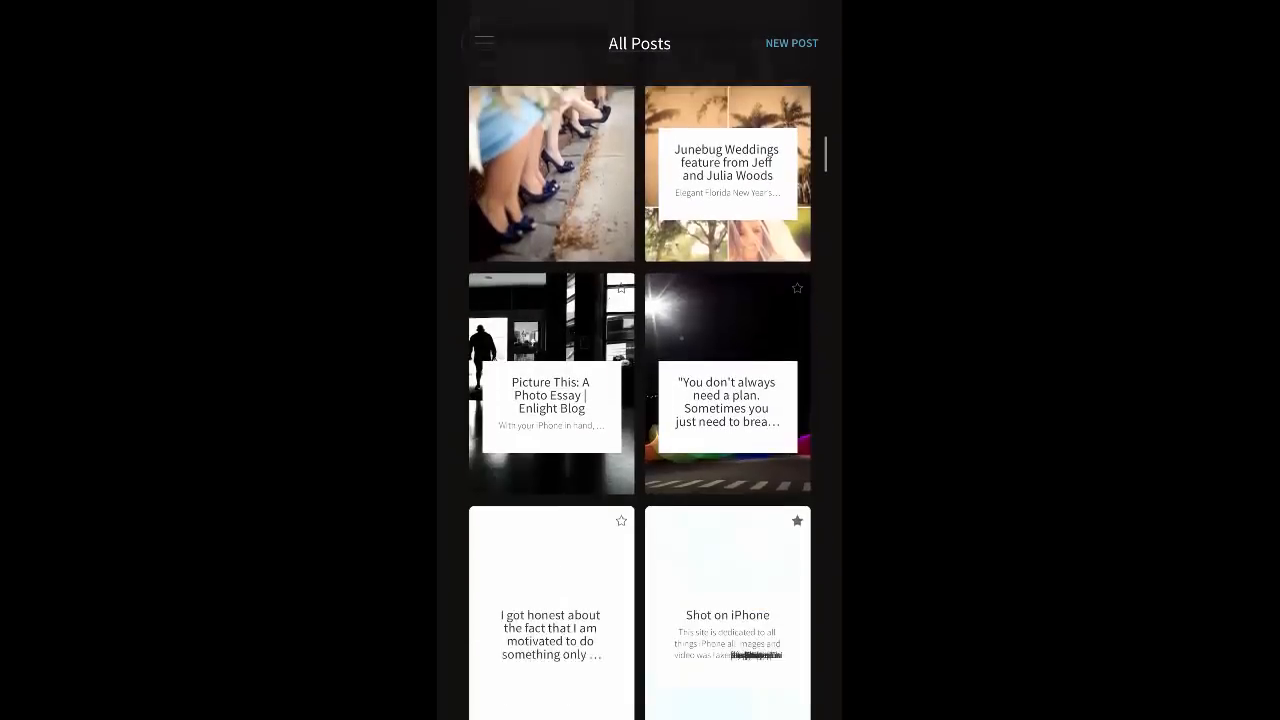
{"action": "scroll", "scroll_direction": "down", "scroll_amount": 3}
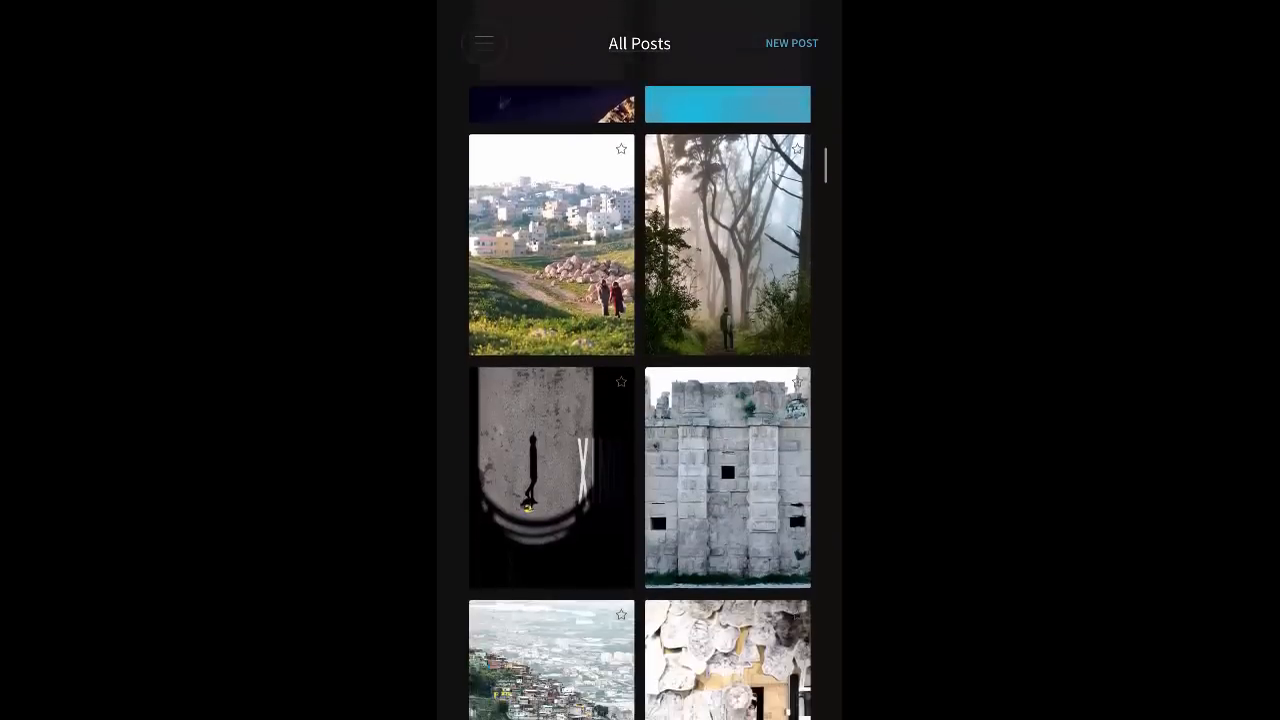
{"action": "scroll", "scroll_direction": "down", "scroll_amount": 3}
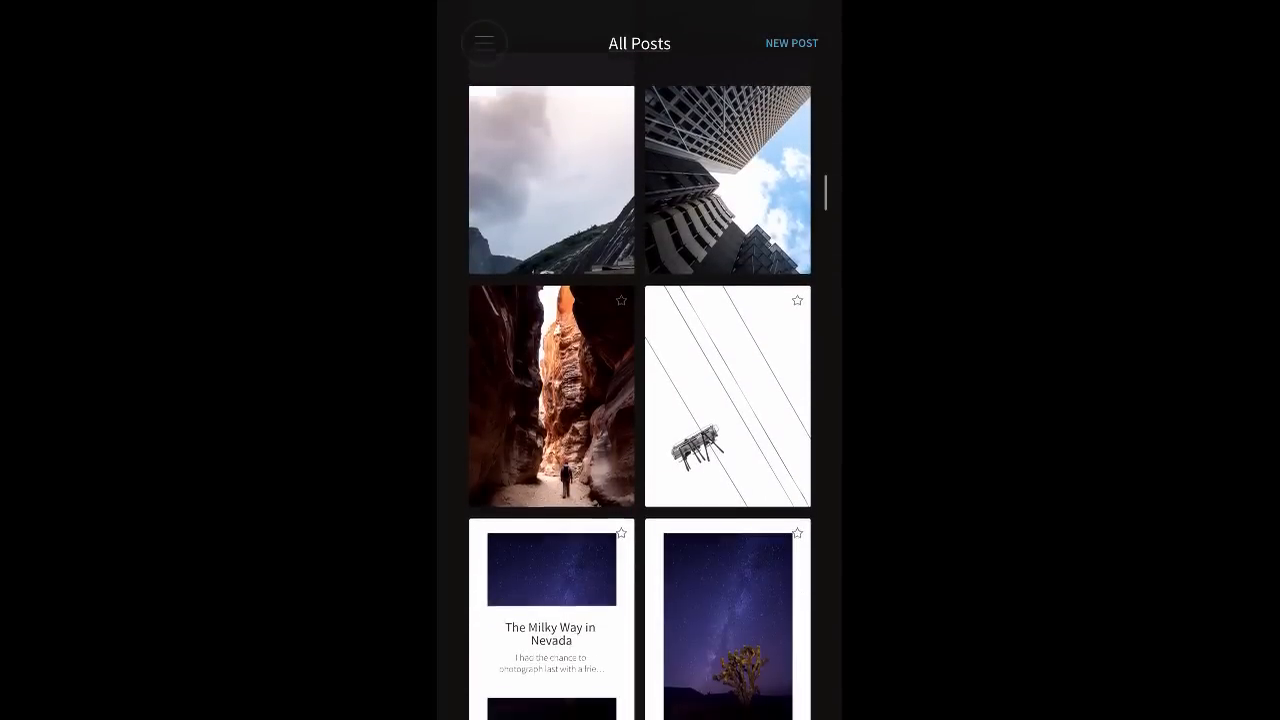
{"action": "scroll", "scroll_direction": "down", "scroll_amount": 3}
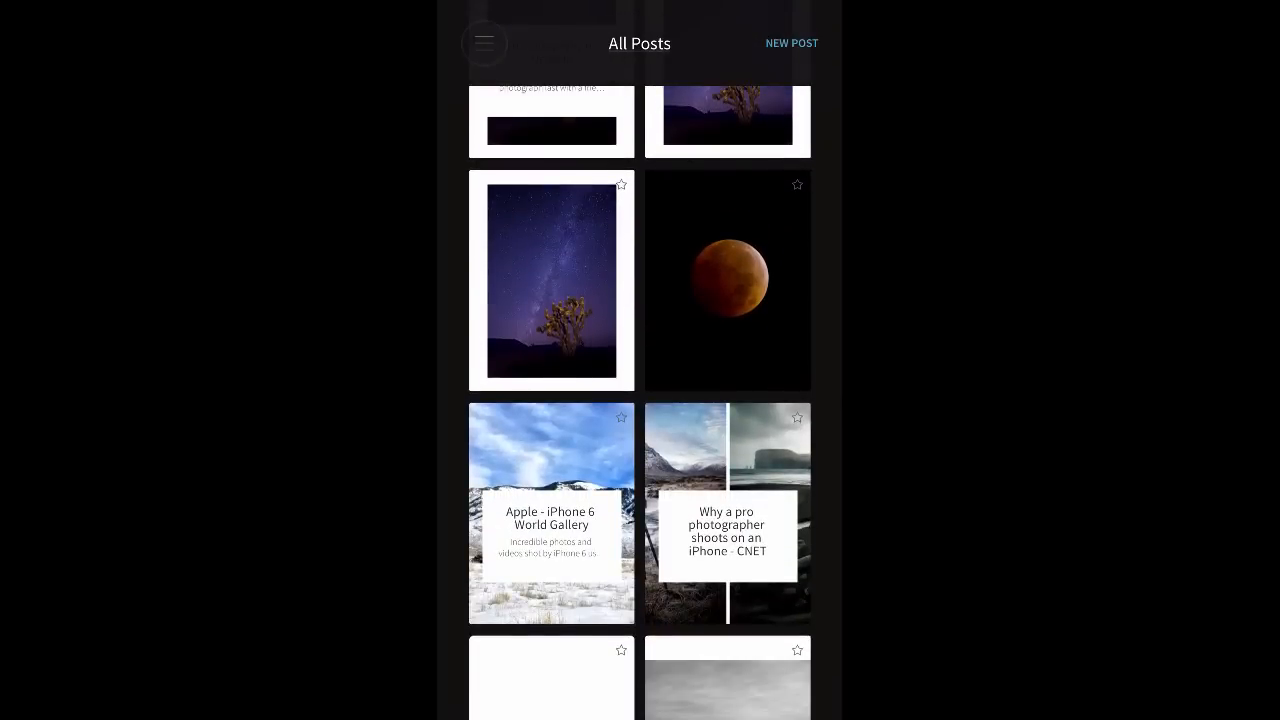
{"action": "scroll", "scroll_direction": "down", "scroll_amount": 3}
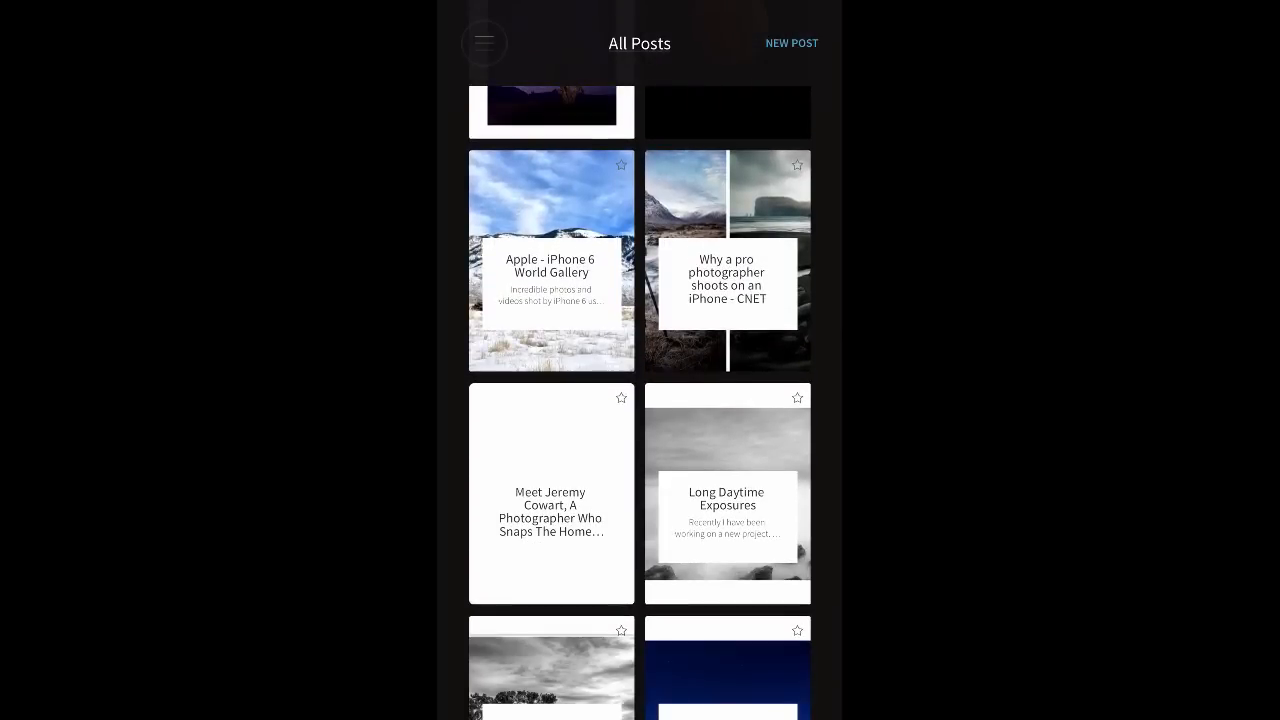
{"action": "scroll", "scroll_direction": "down", "scroll_amount": 3}
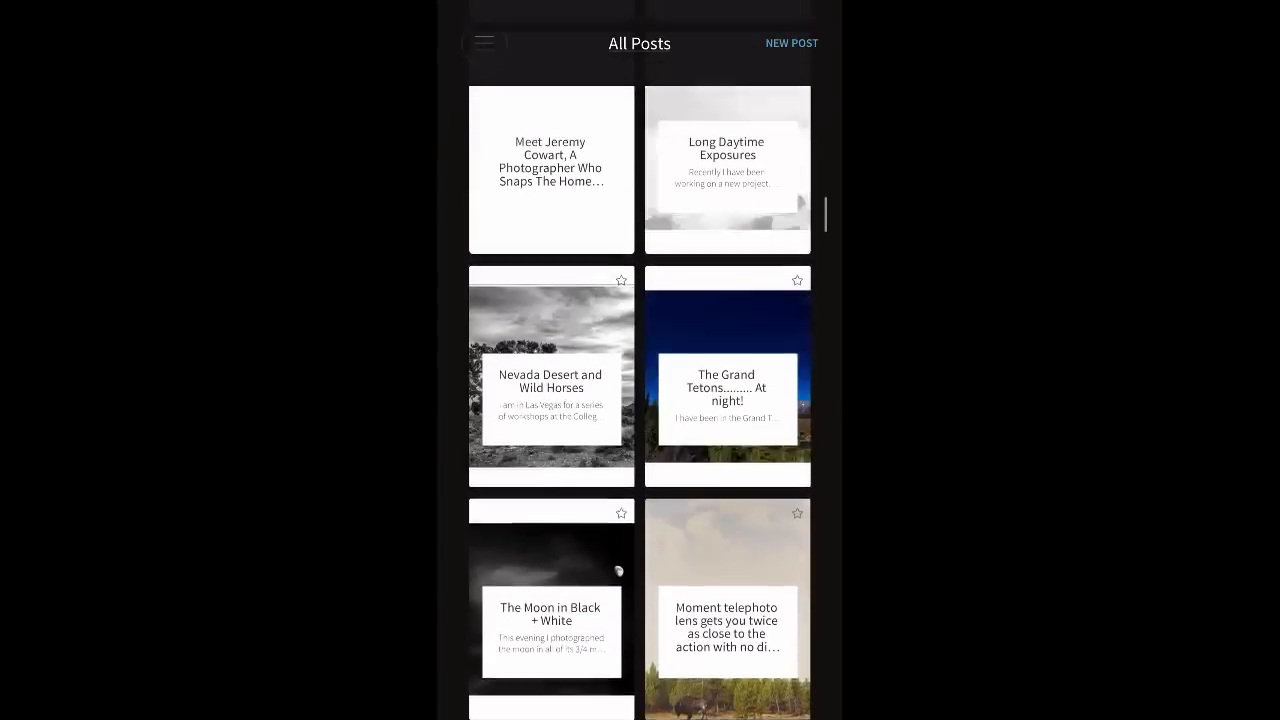
{"action": "scroll", "scroll_direction": "down", "scroll_amount": 3}
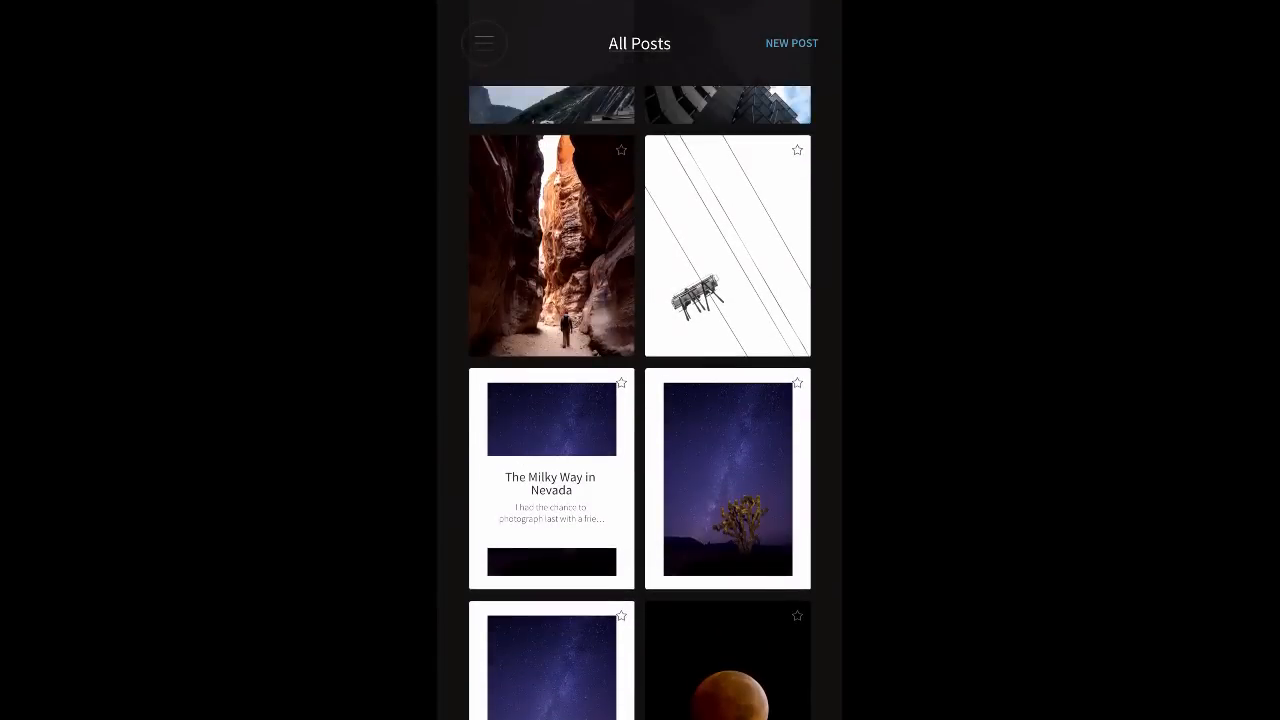
{"action": "scroll", "scroll_direction": "down", "scroll_amount": 3}
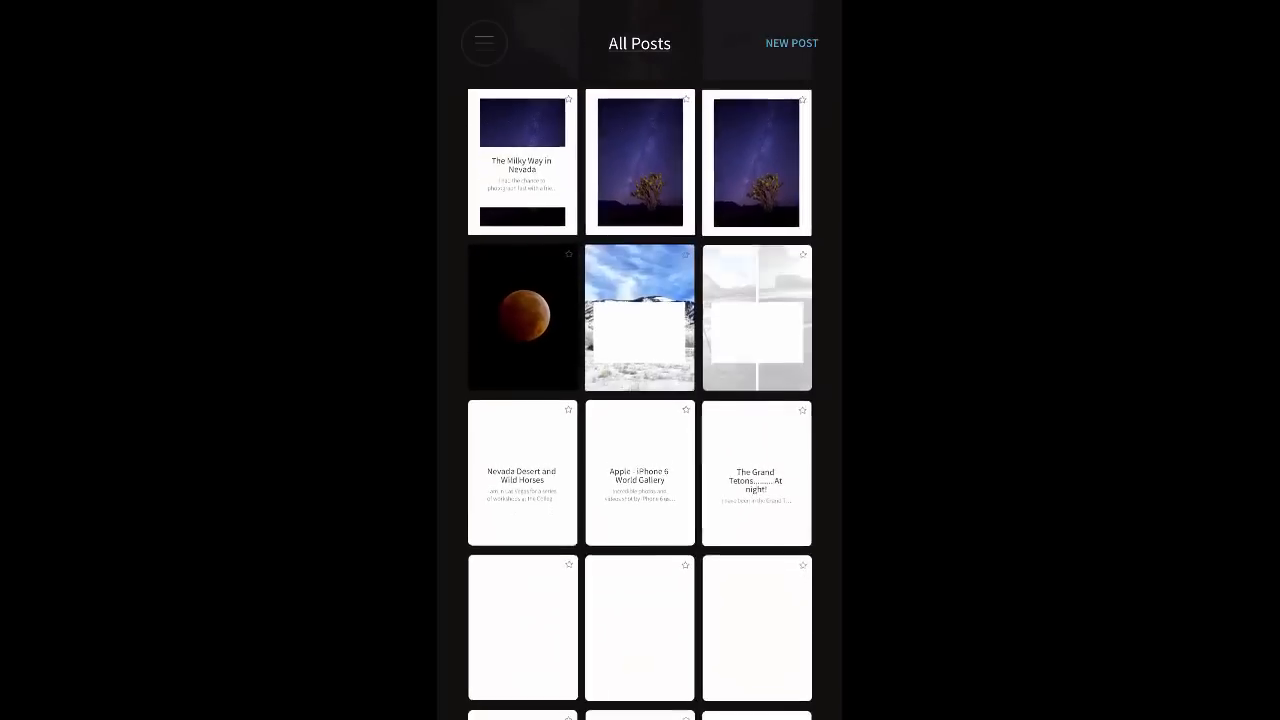
{"action": "scroll", "scroll_direction": "down", "scroll_amount": 3}
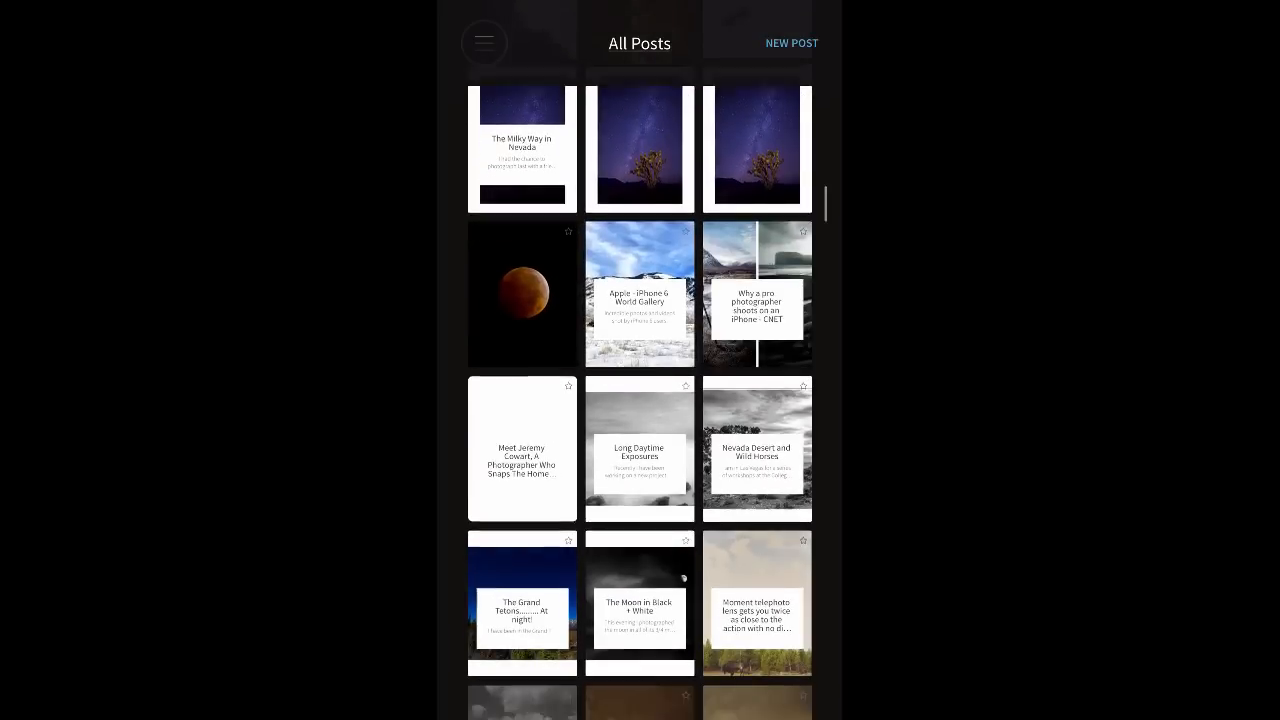
{"action": "scroll", "scroll_direction": "down", "scroll_amount": 3}
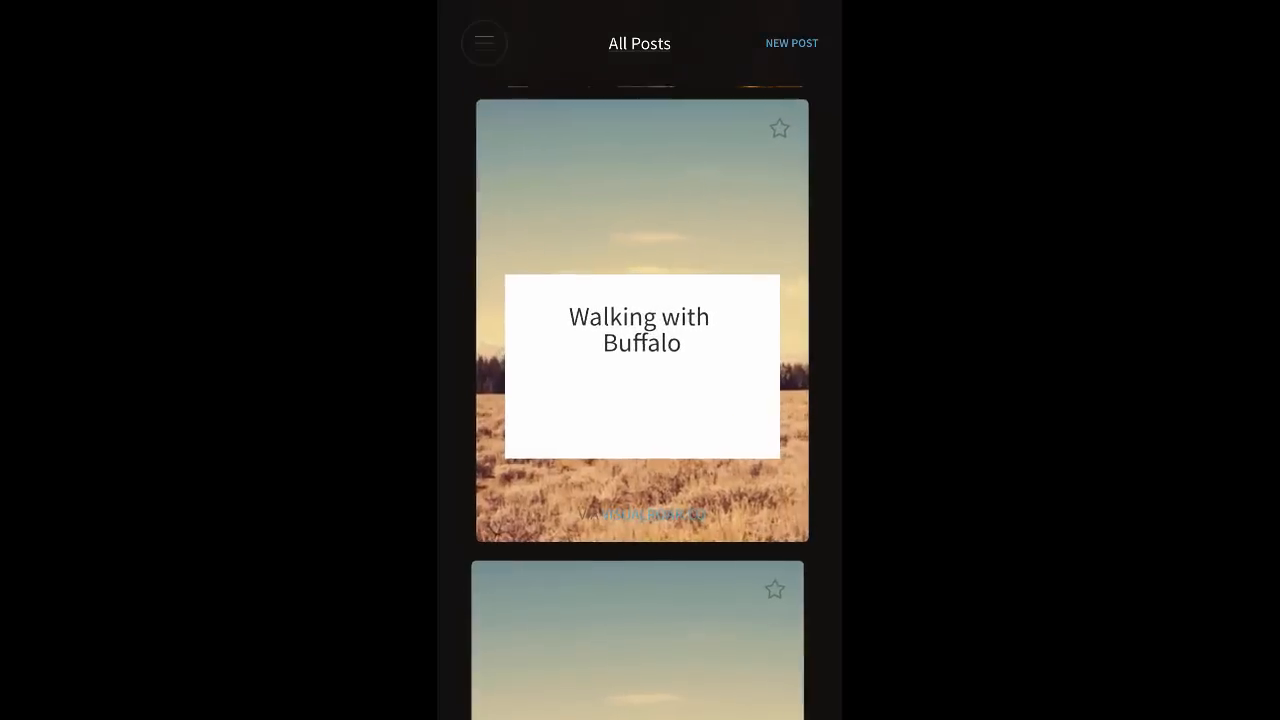
{"action": "scroll", "scroll_direction": "down", "scroll_amount": 3}
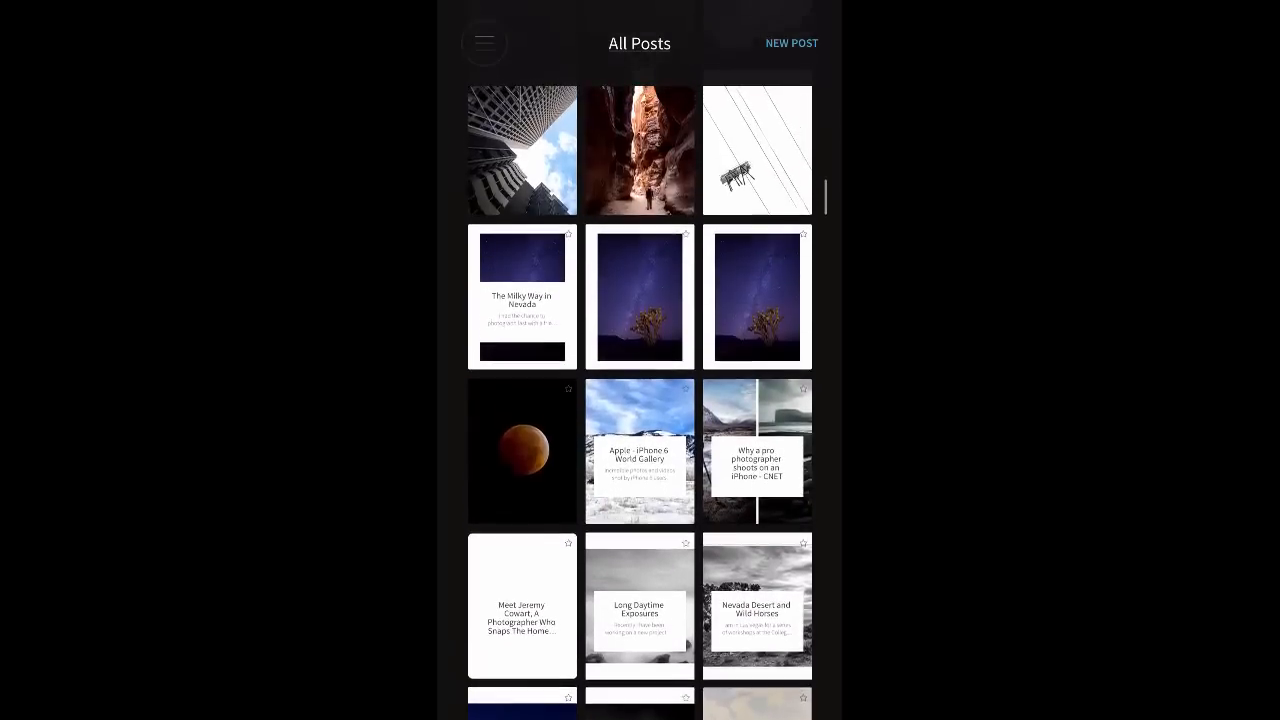
{"action": "scroll", "scroll_direction": "down", "scroll_amount": 3}
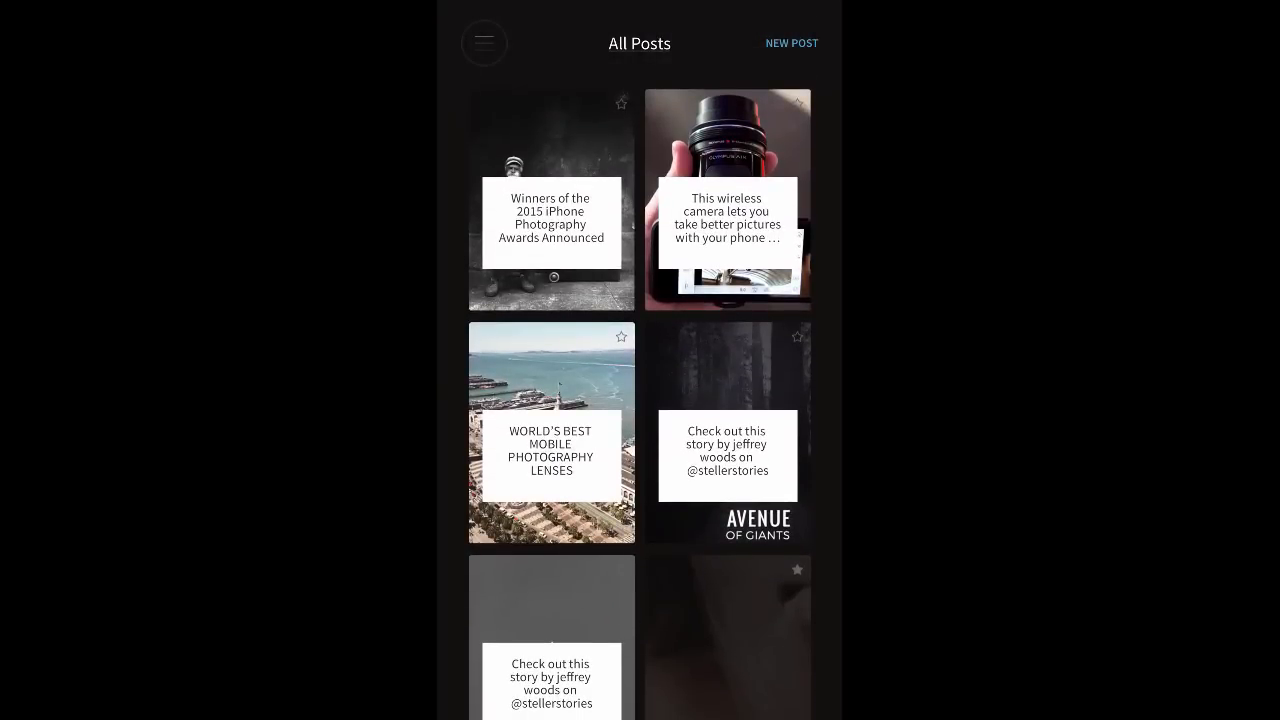
Select the iPhone Photography Awards post plus three more newest posts and start Publish
{"action": "left_click", "coordinate": [484, 44]}
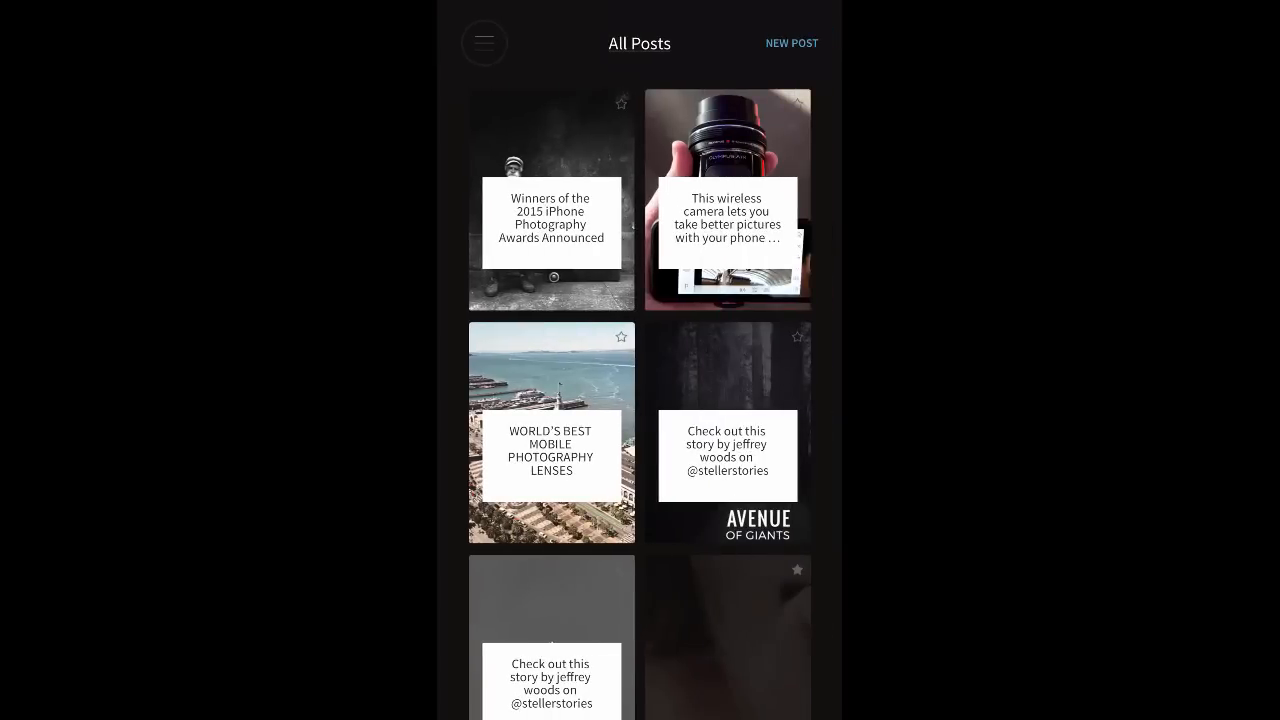
{"action": "left_click", "coordinate": [550, 200]}
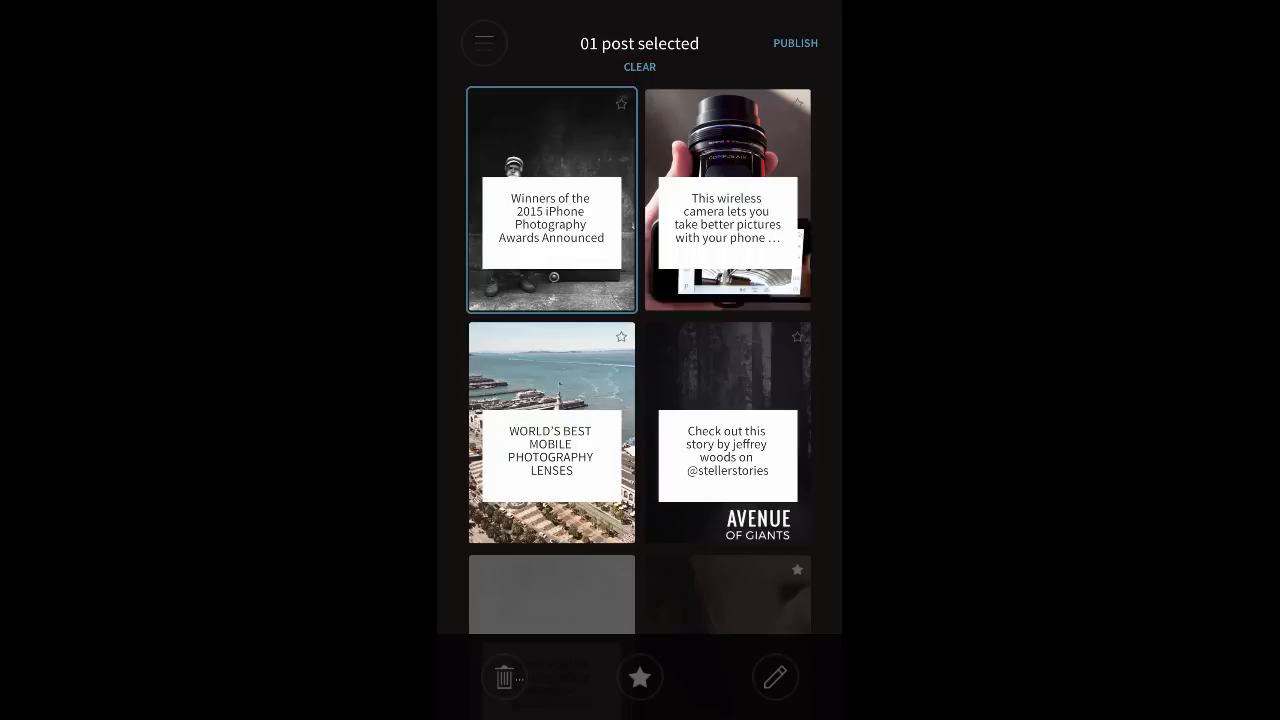
{"action": "left_click", "coordinate": [640, 676]}
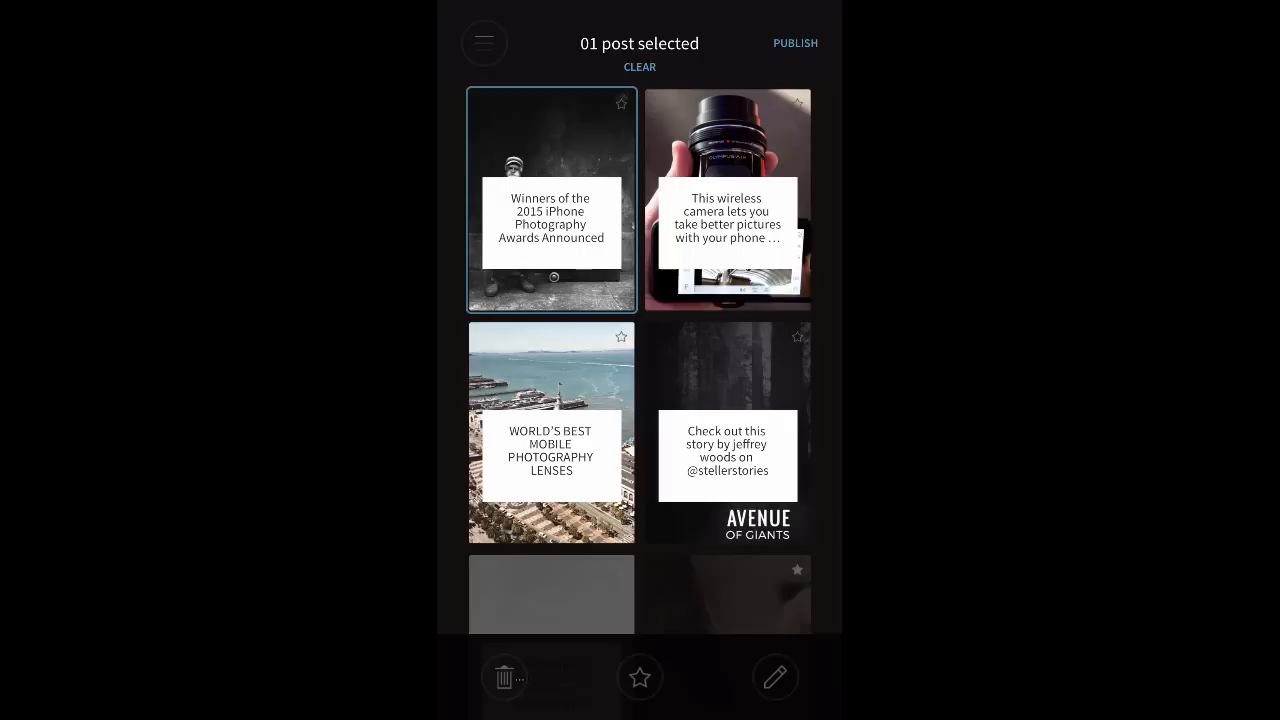
{"action": "left_click", "coordinate": [504, 676]}
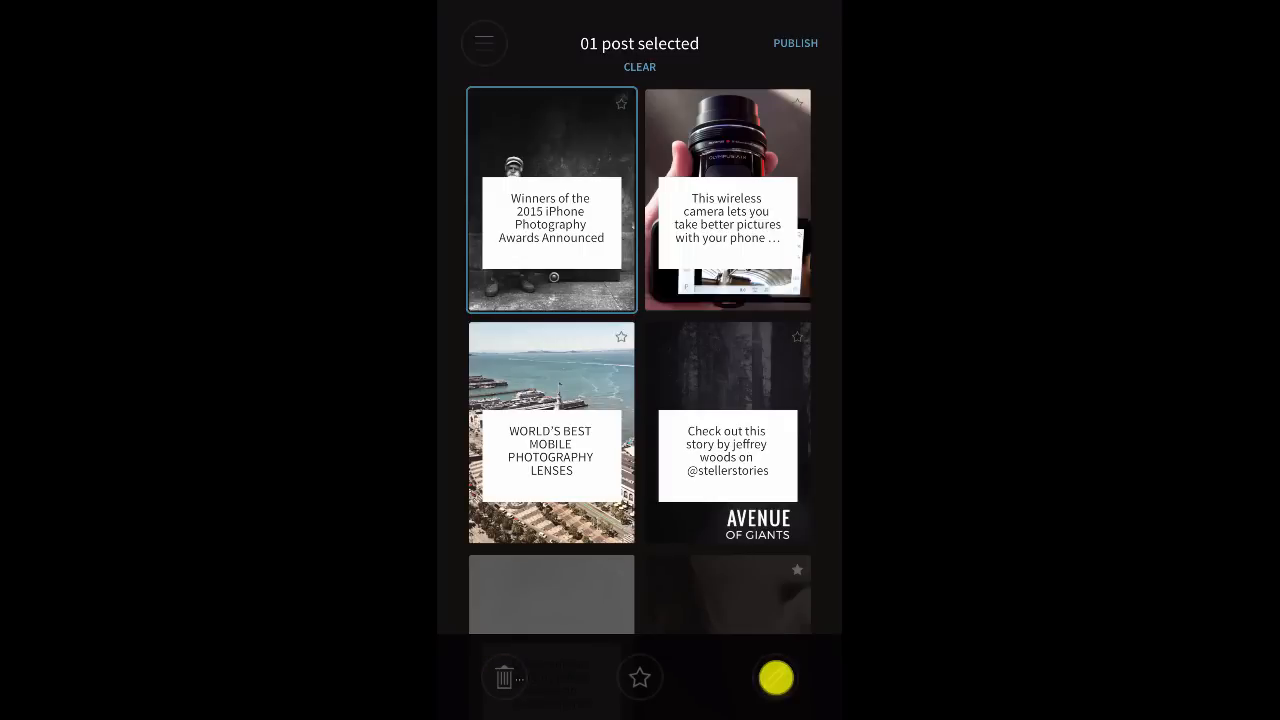
{"action": "left_click", "coordinate": [776, 676]}
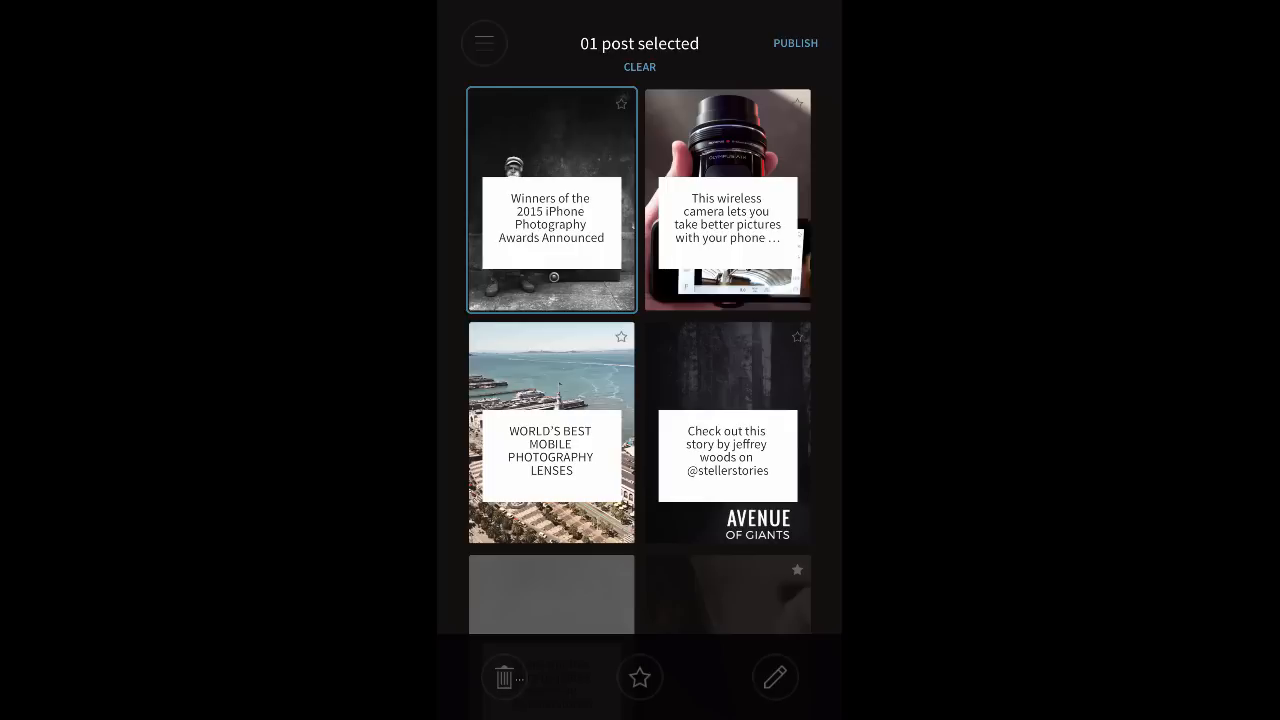
{"action": "left_click", "coordinate": [728, 200]}
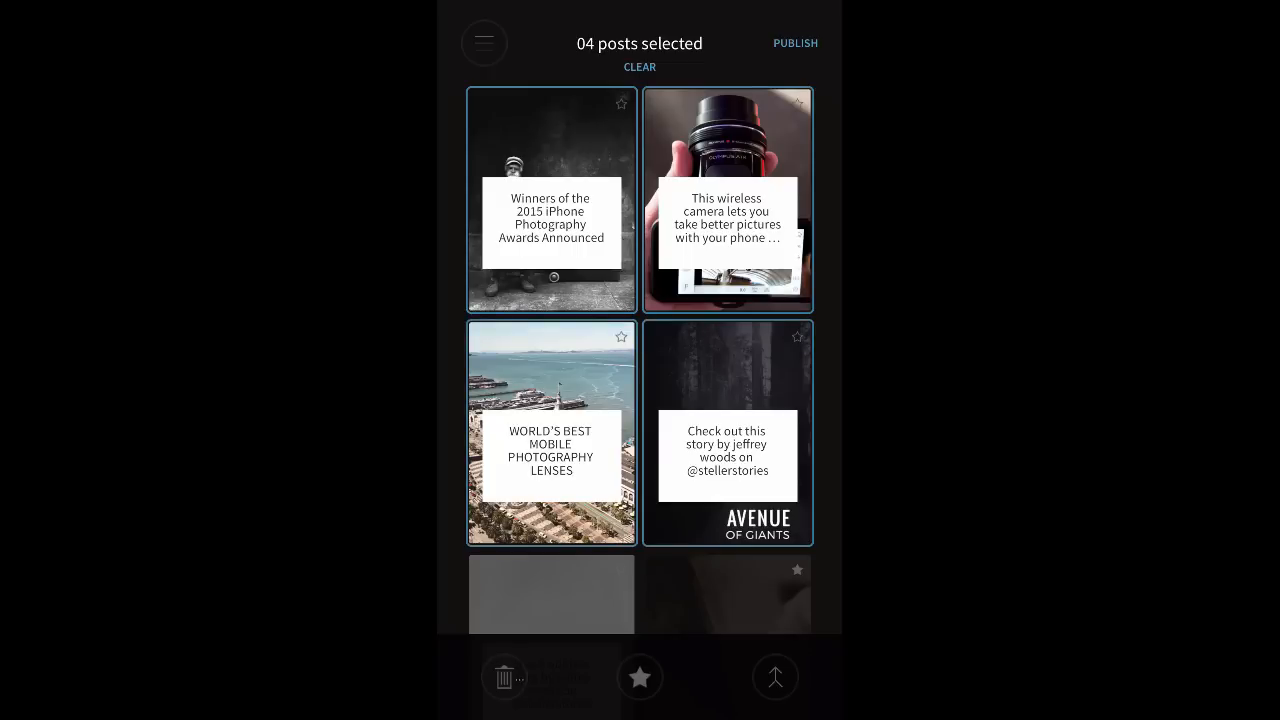
{"action": "left_click", "coordinate": [796, 44]}
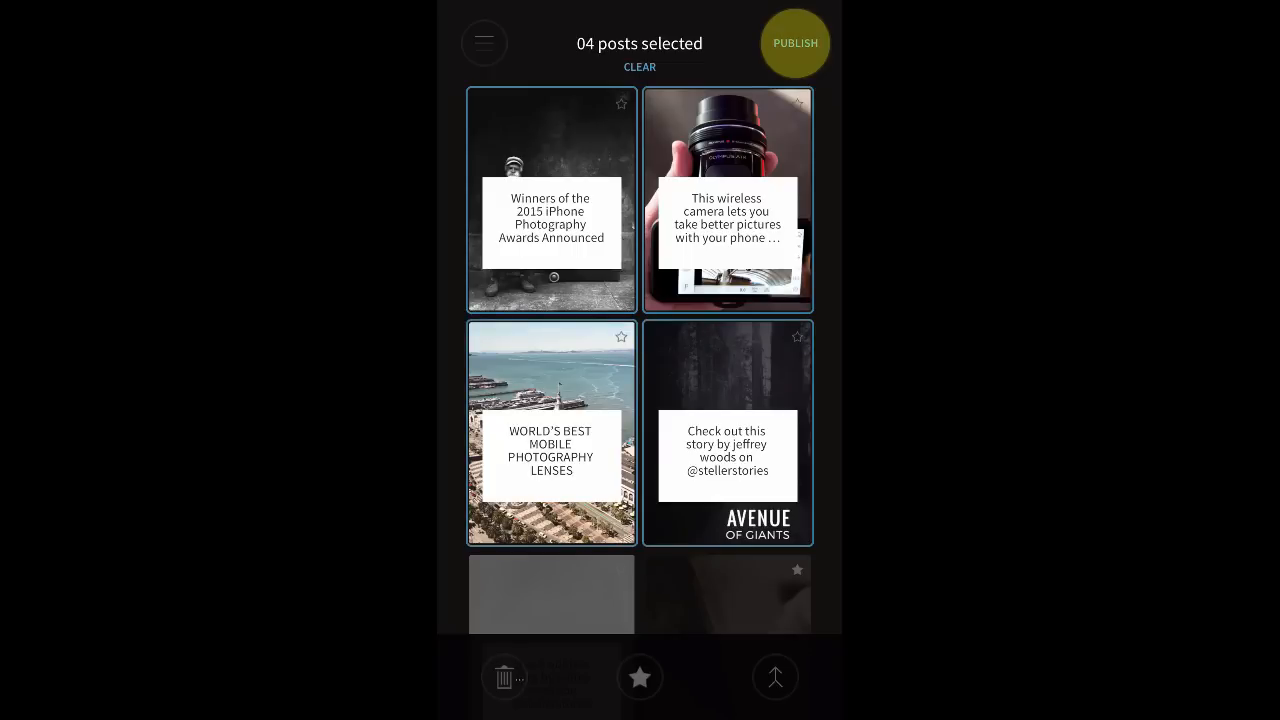
Choose vizualiphone as the destination and confirm publishing the 4 posts to it
{"action": "left_click", "coordinate": [796, 44]}
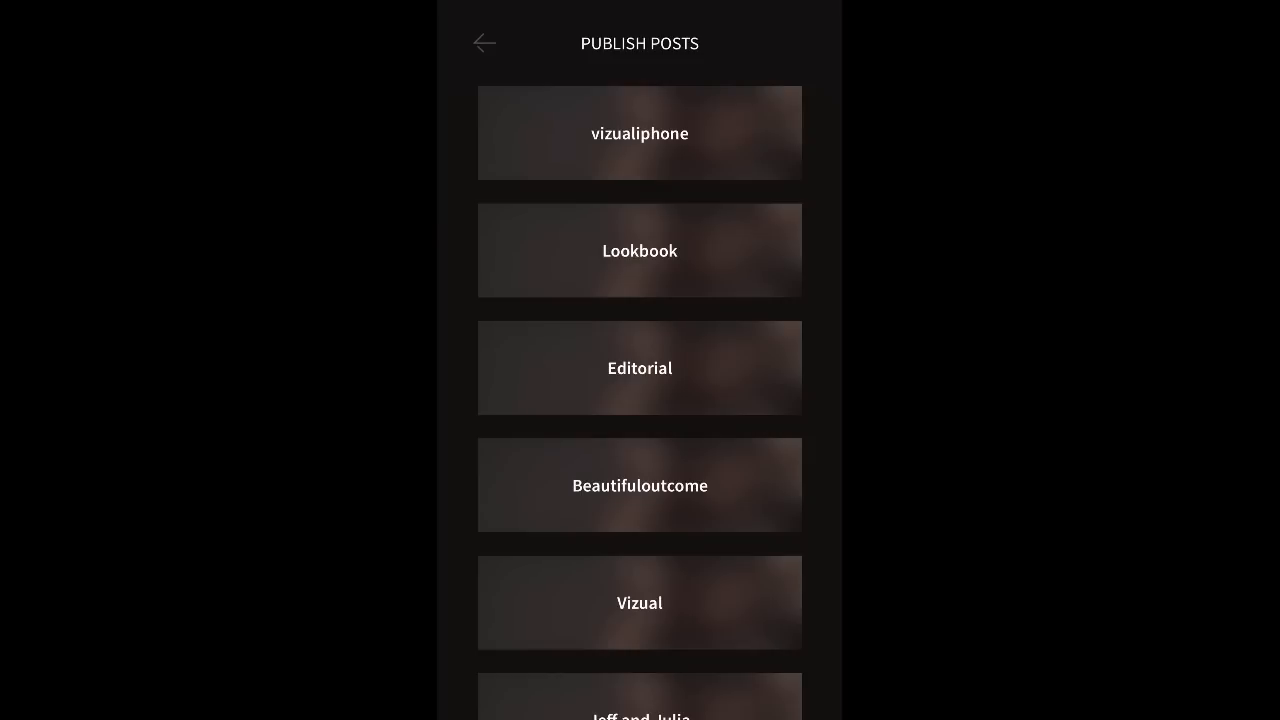
{"action": "scroll", "scroll_direction": "down", "scroll_amount": 3}
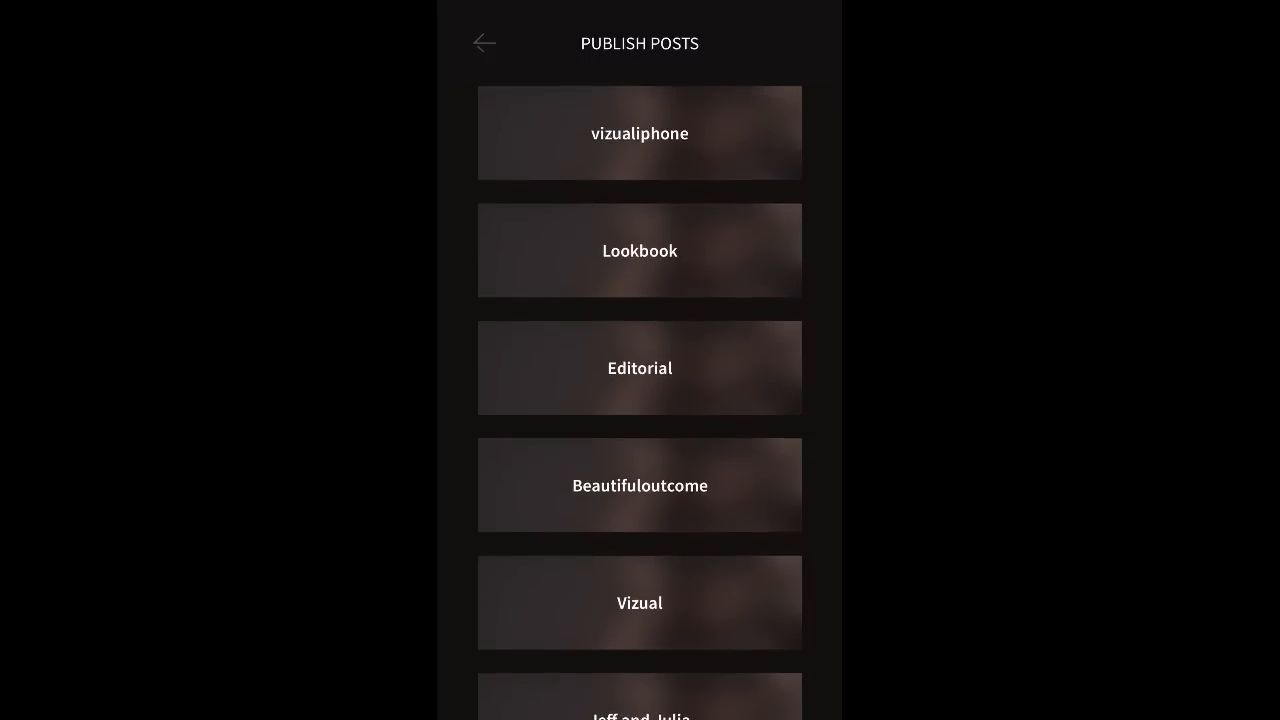
{"action": "left_click", "coordinate": [640, 132]}
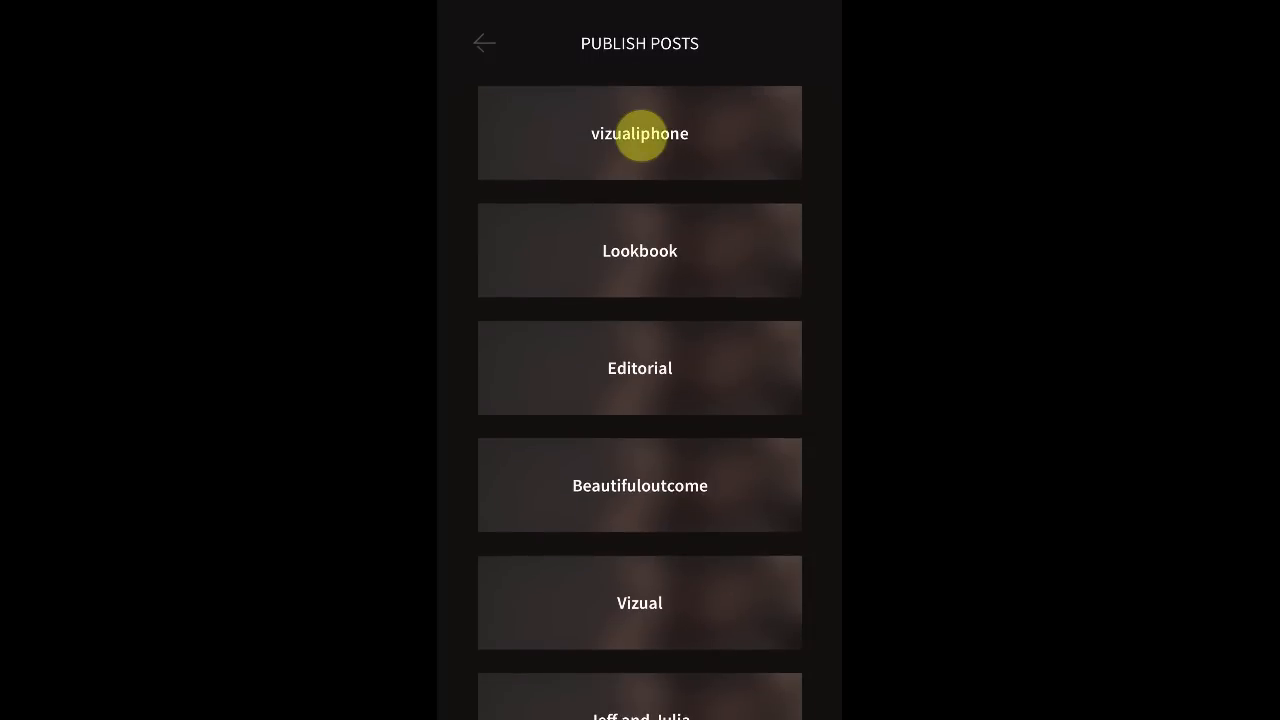
{"action": "left_click", "coordinate": [640, 132]}
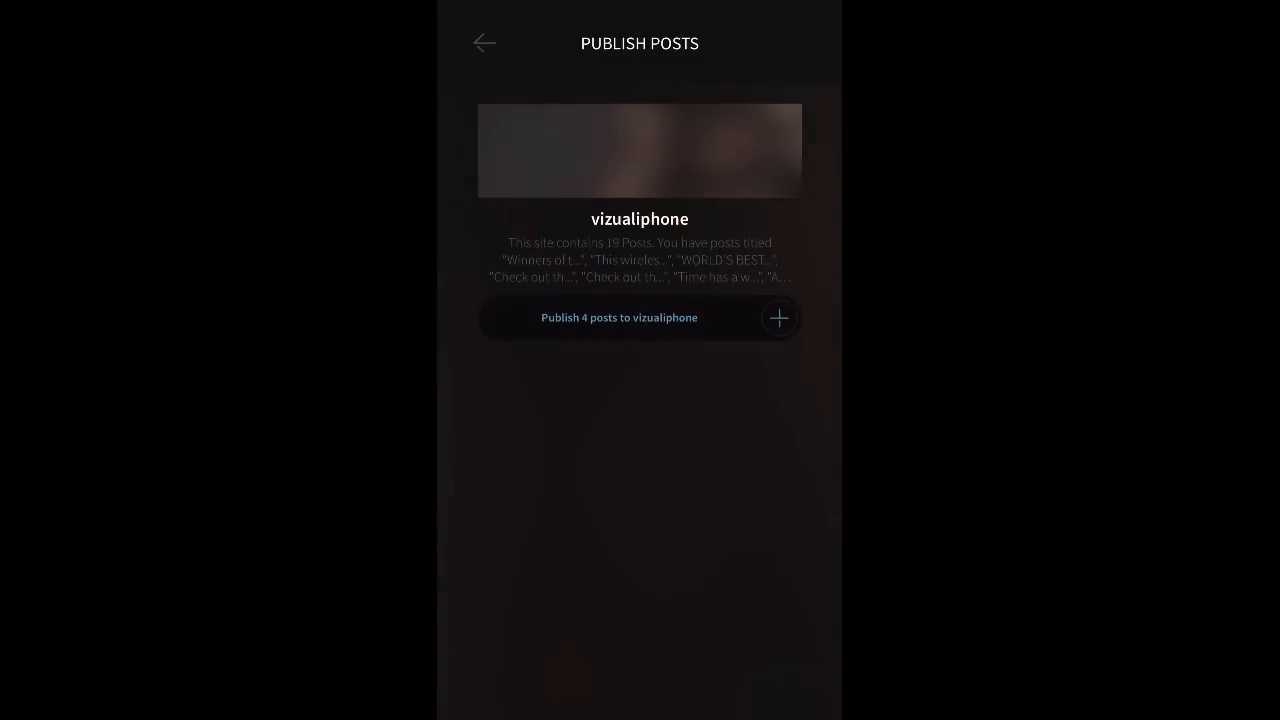
{"action": "left_click", "coordinate": [780, 318]}
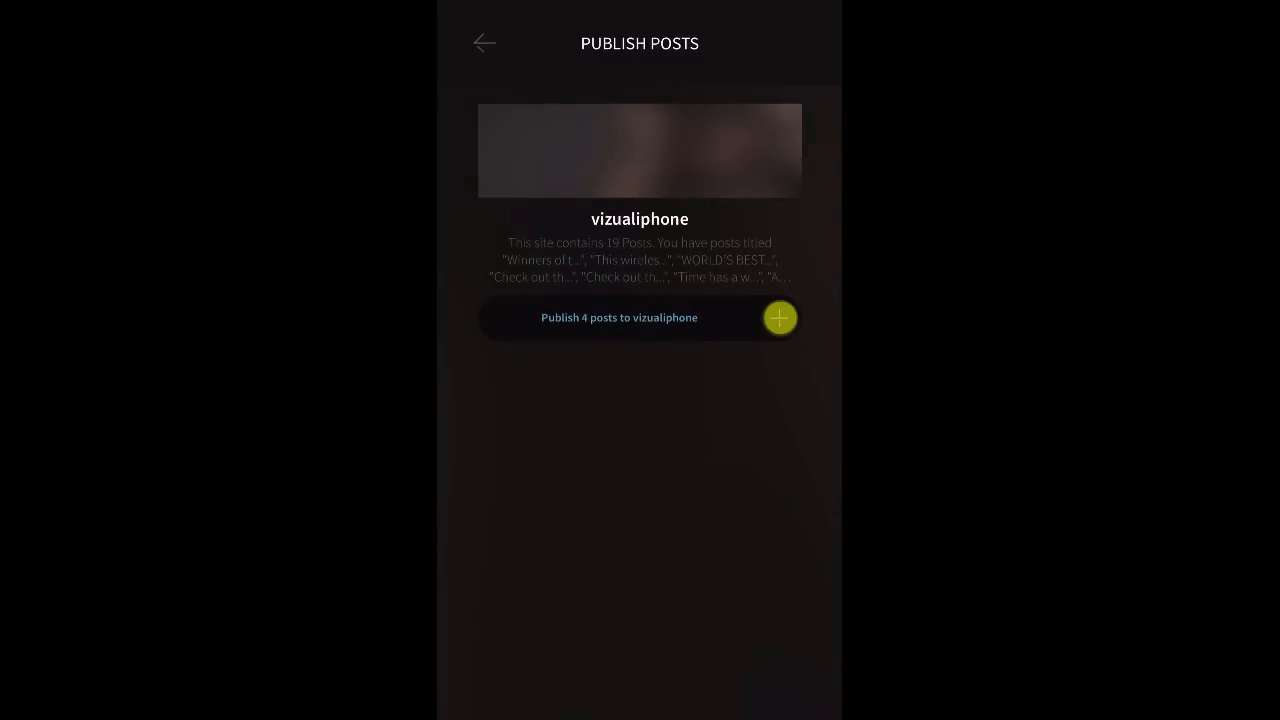
{"action": "left_click", "coordinate": [780, 316]}
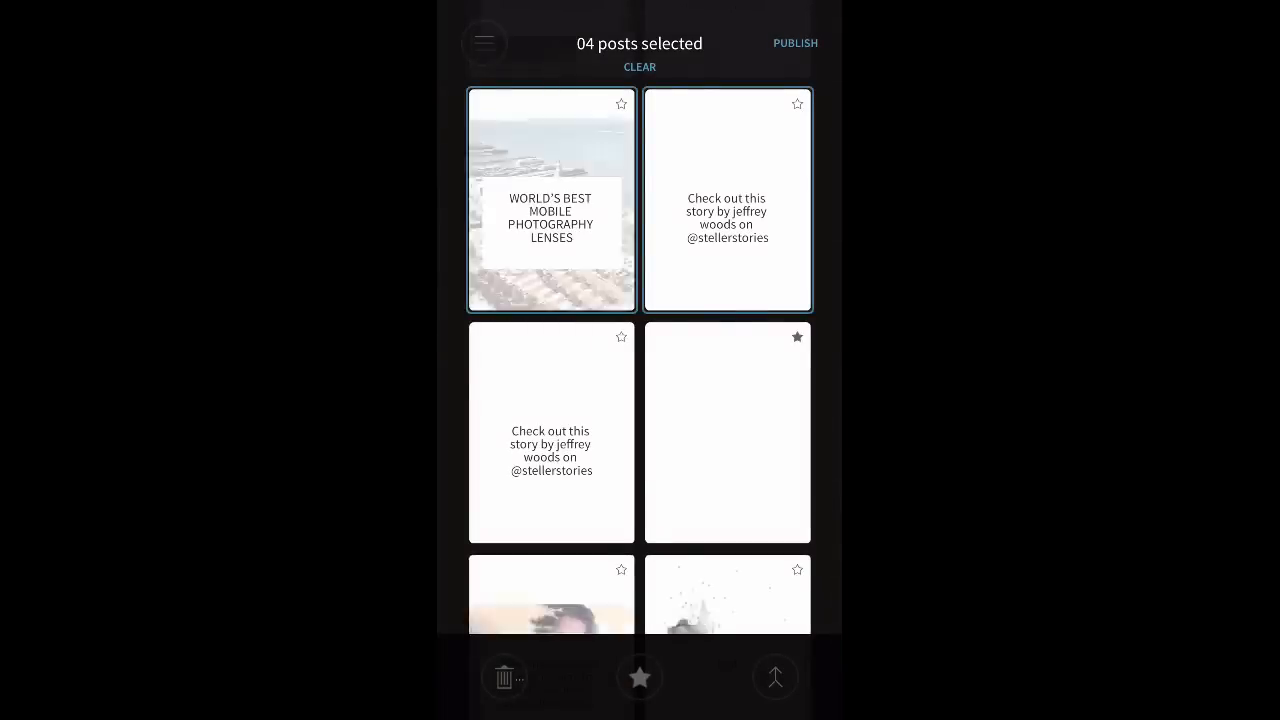
View the vizualiphone site's post list from Sites and scroll through it
{"action": "left_click", "coordinate": [484, 42]}
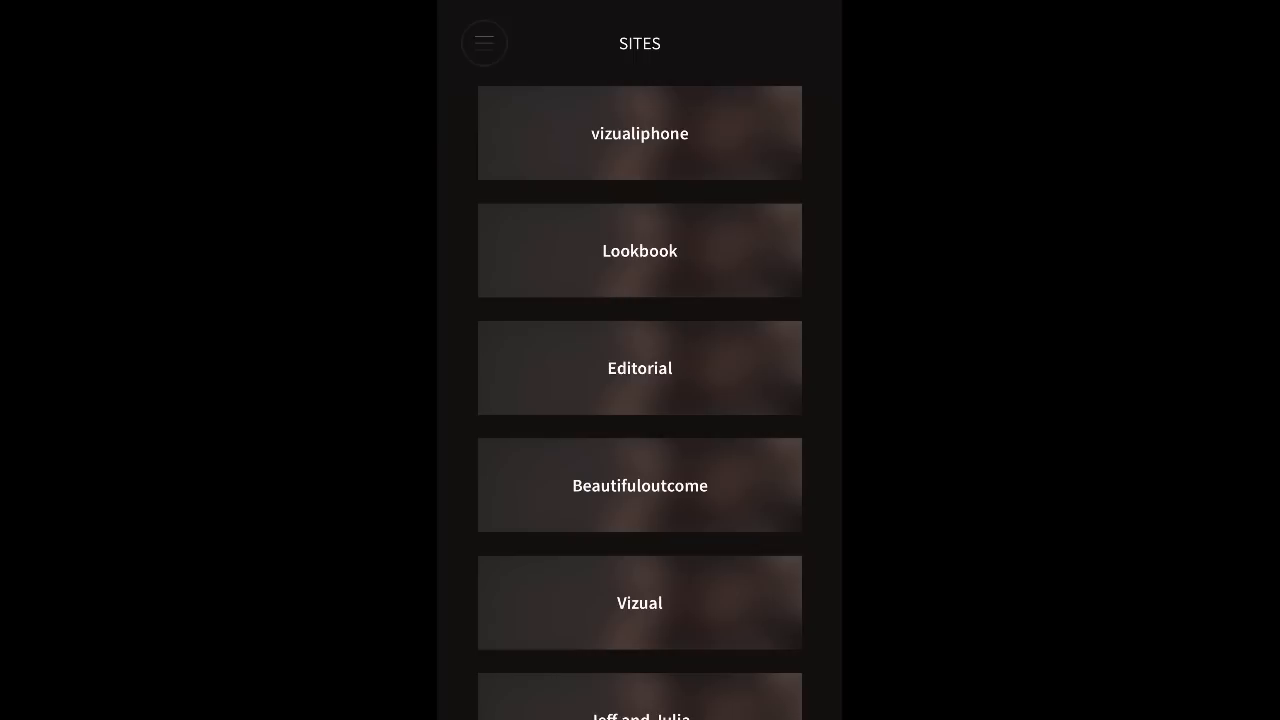
{"action": "left_click", "coordinate": [640, 132]}
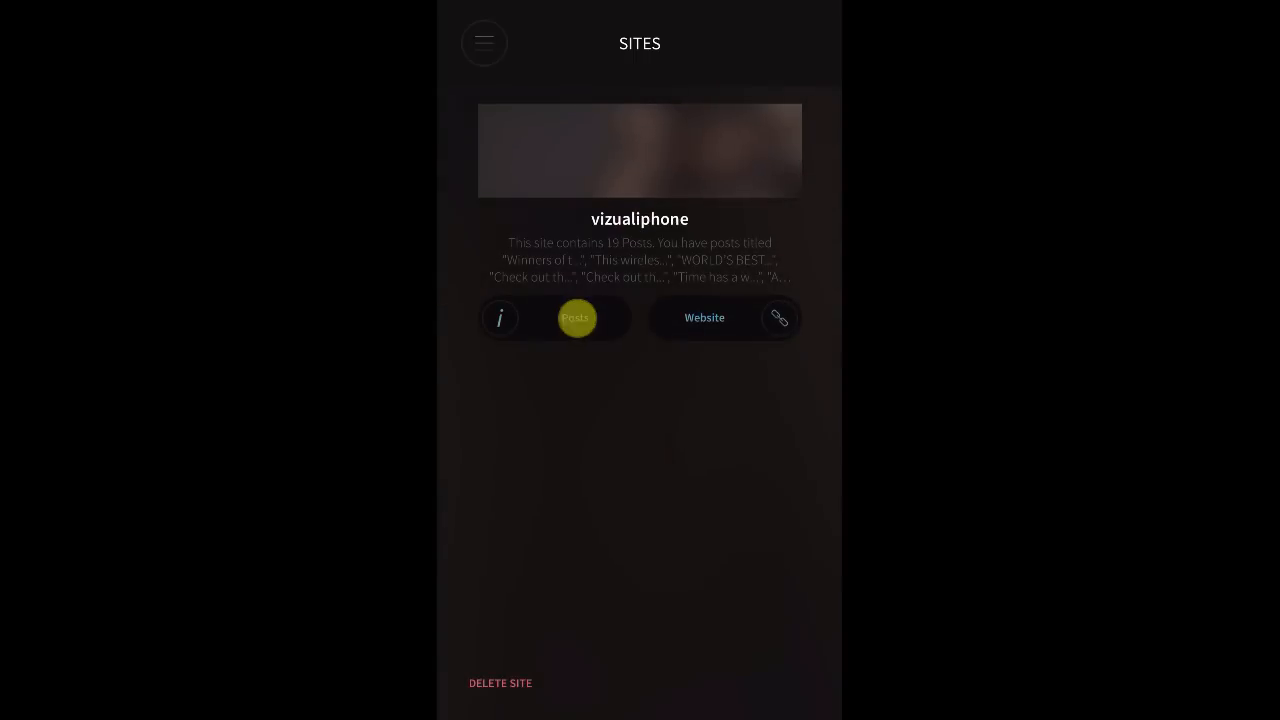
{"action": "left_click", "coordinate": [576, 318]}
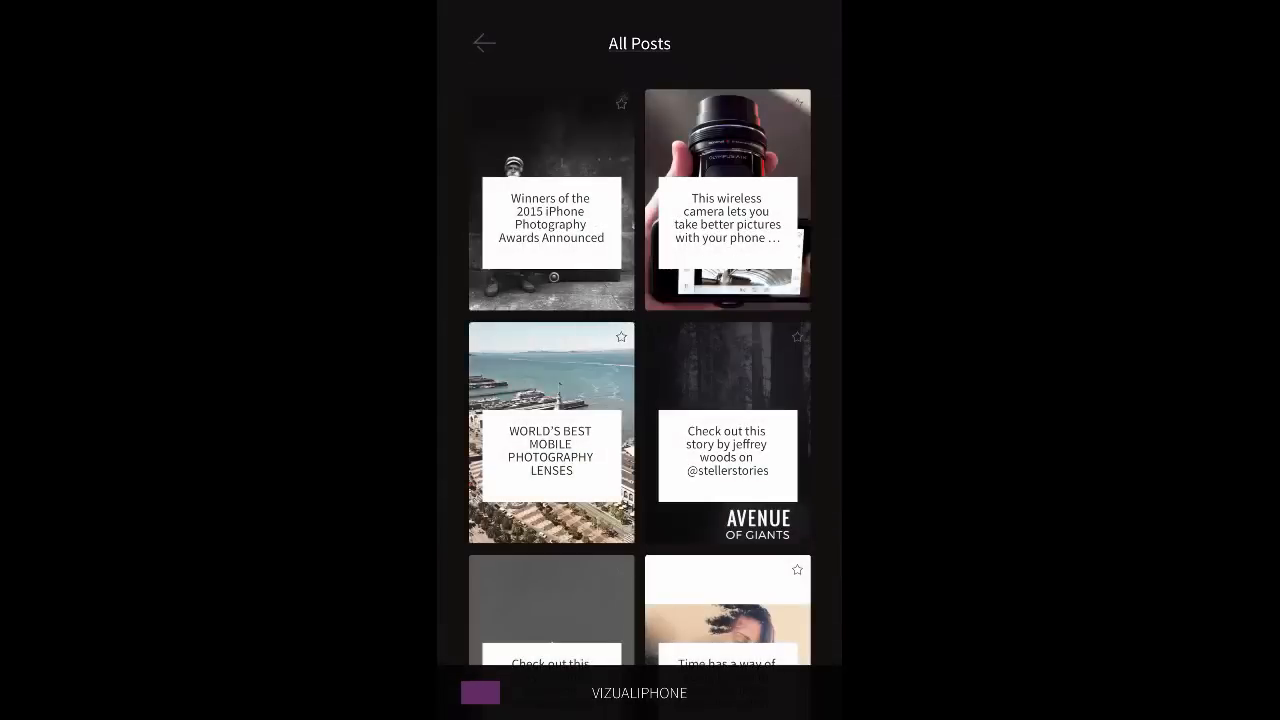
{"action": "scroll", "scroll_direction": "down", "scroll_amount": 3}
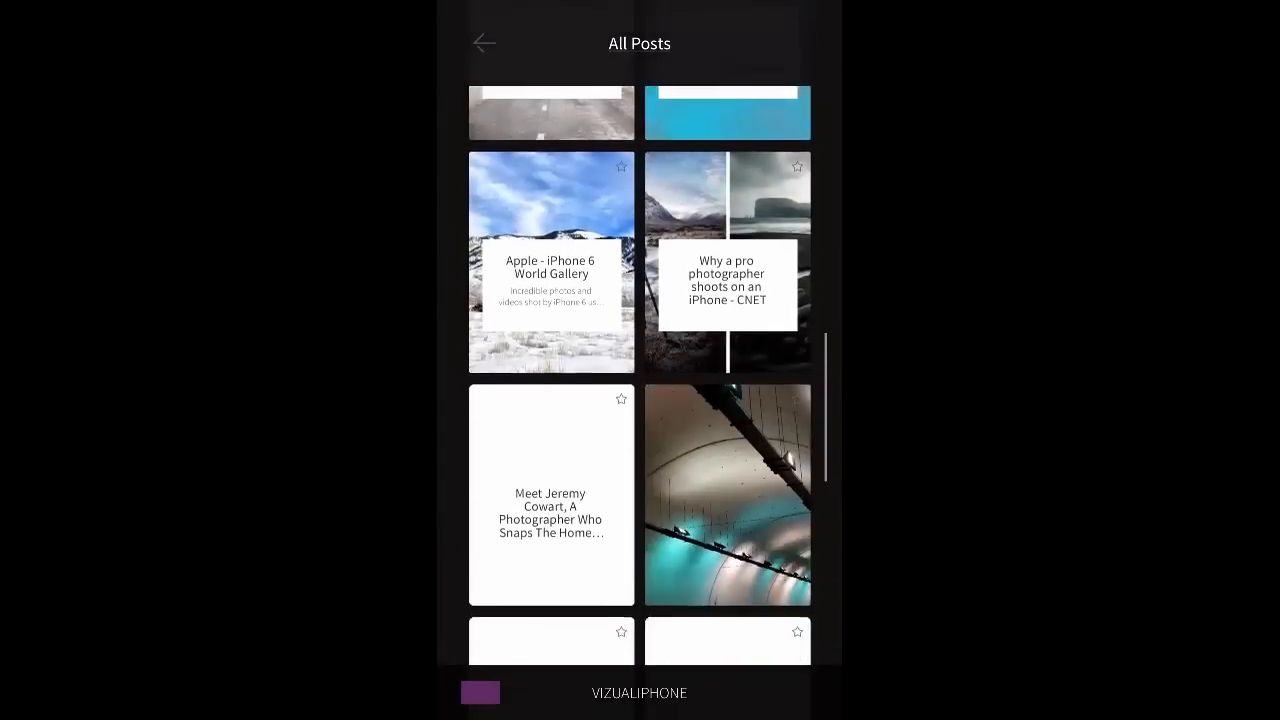
{"action": "scroll", "scroll_direction": "down", "scroll_amount": 3}
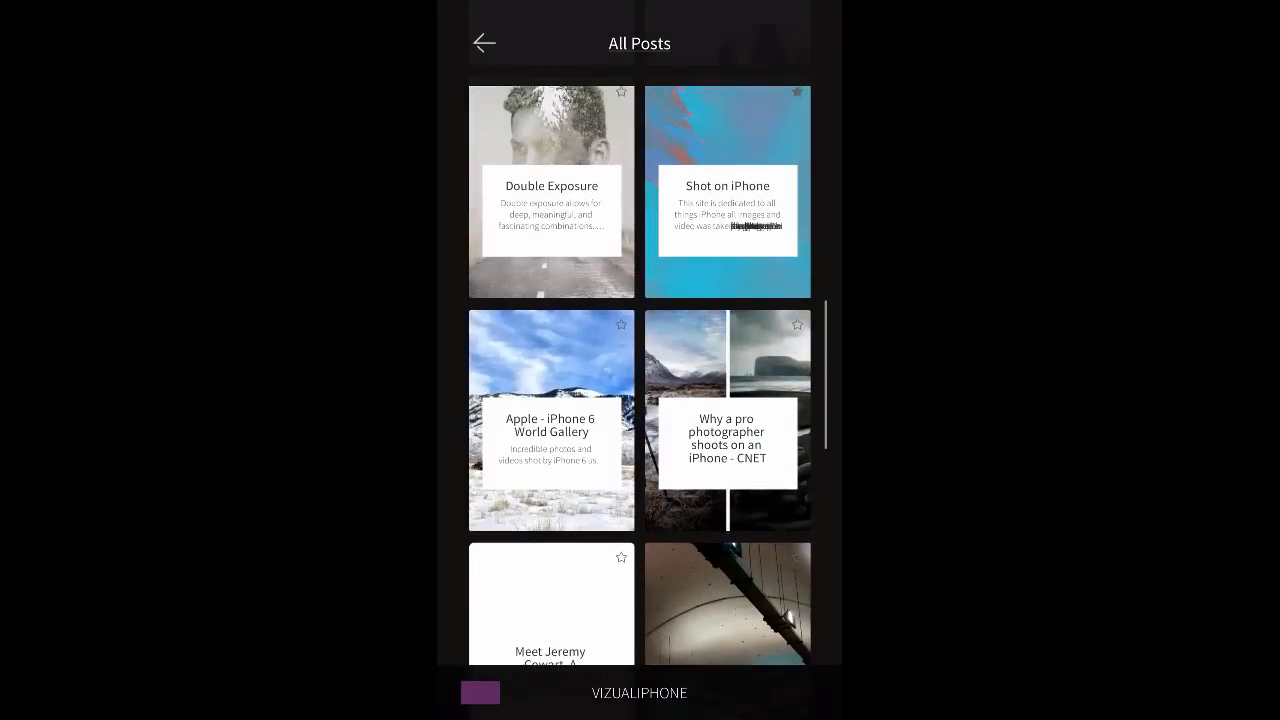
Browse the wedding site's posts, then return to vizualiphone's full post list with images loaded
{"action": "left_click", "coordinate": [484, 42]}
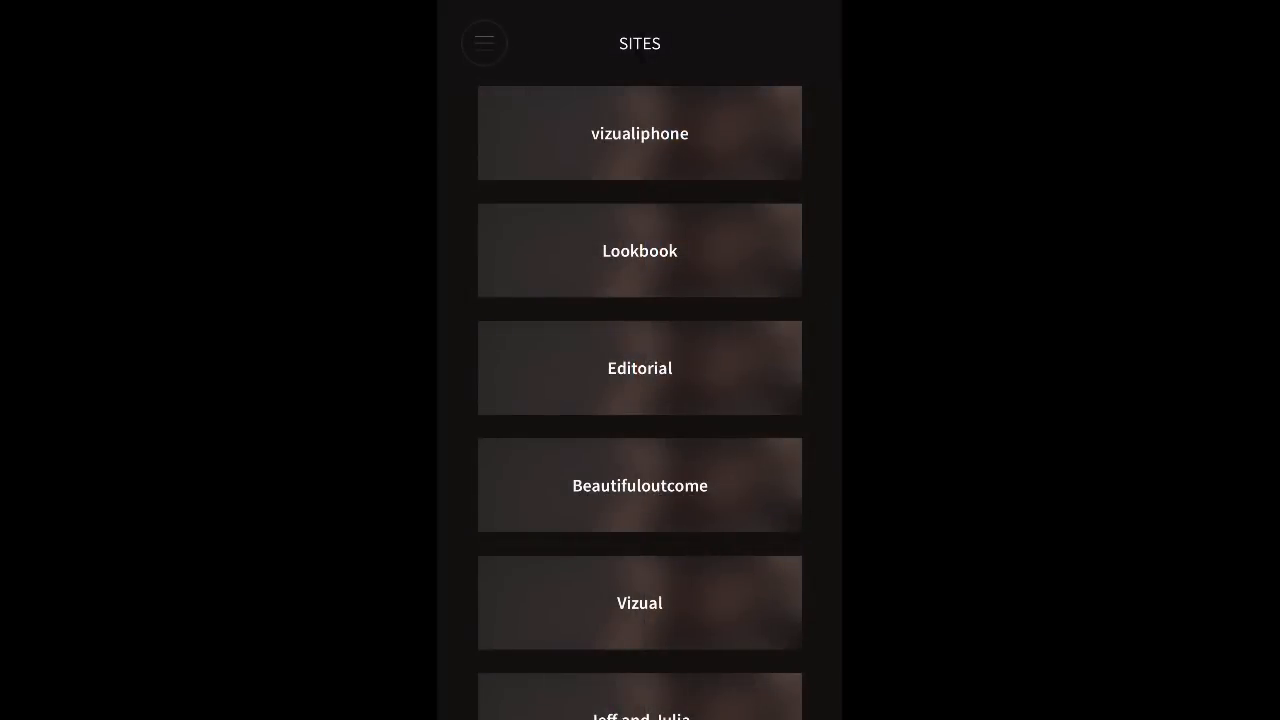
{"action": "left_click", "coordinate": [640, 700]}
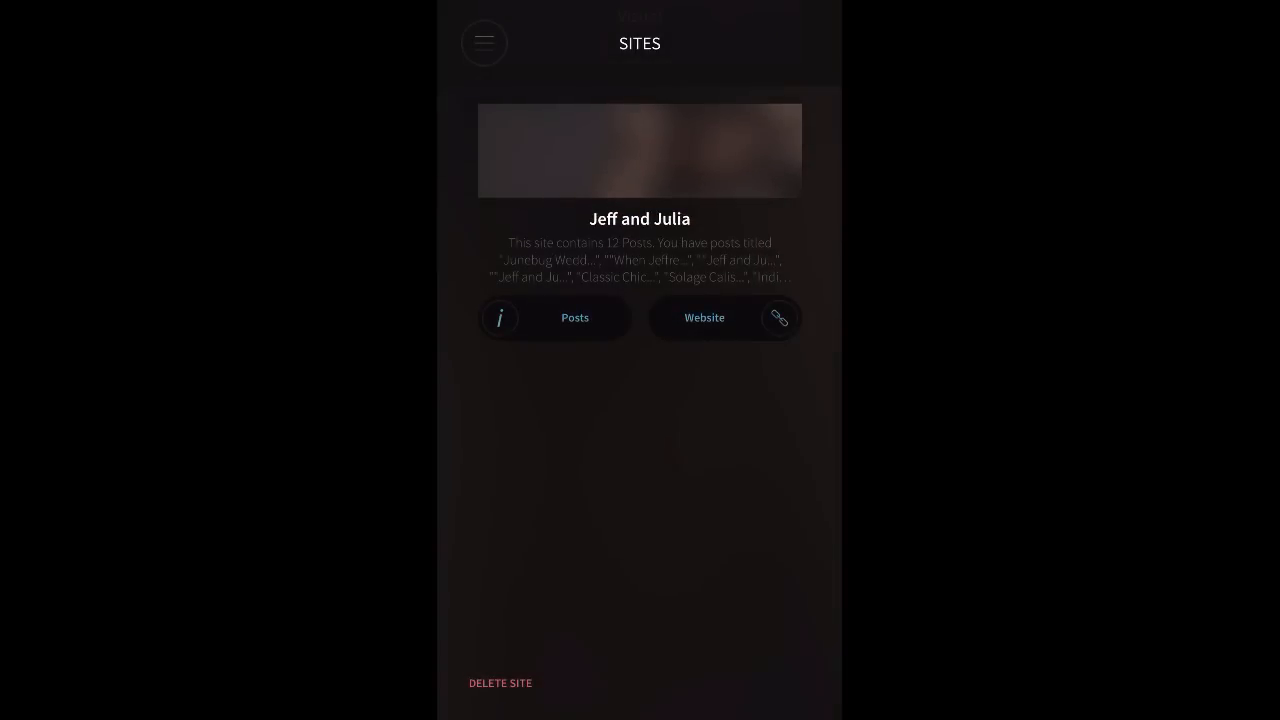
{"action": "left_click", "coordinate": [574, 316]}
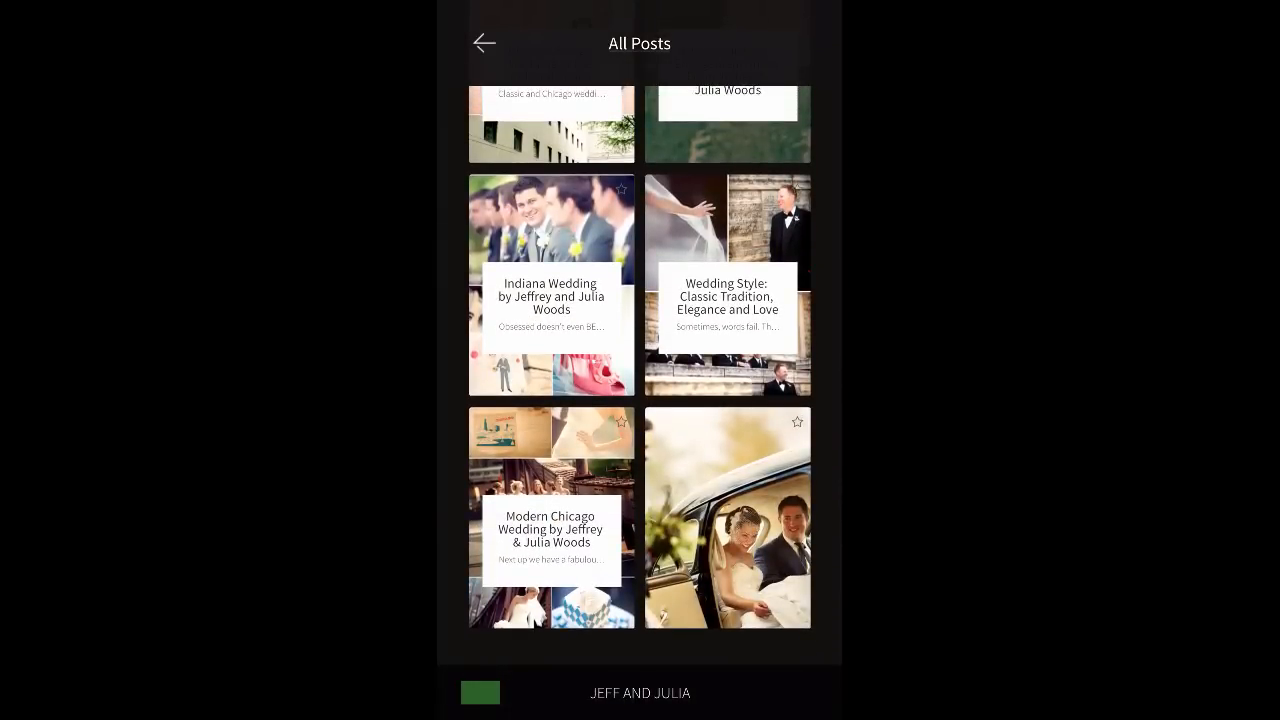
{"action": "left_click", "coordinate": [484, 44]}
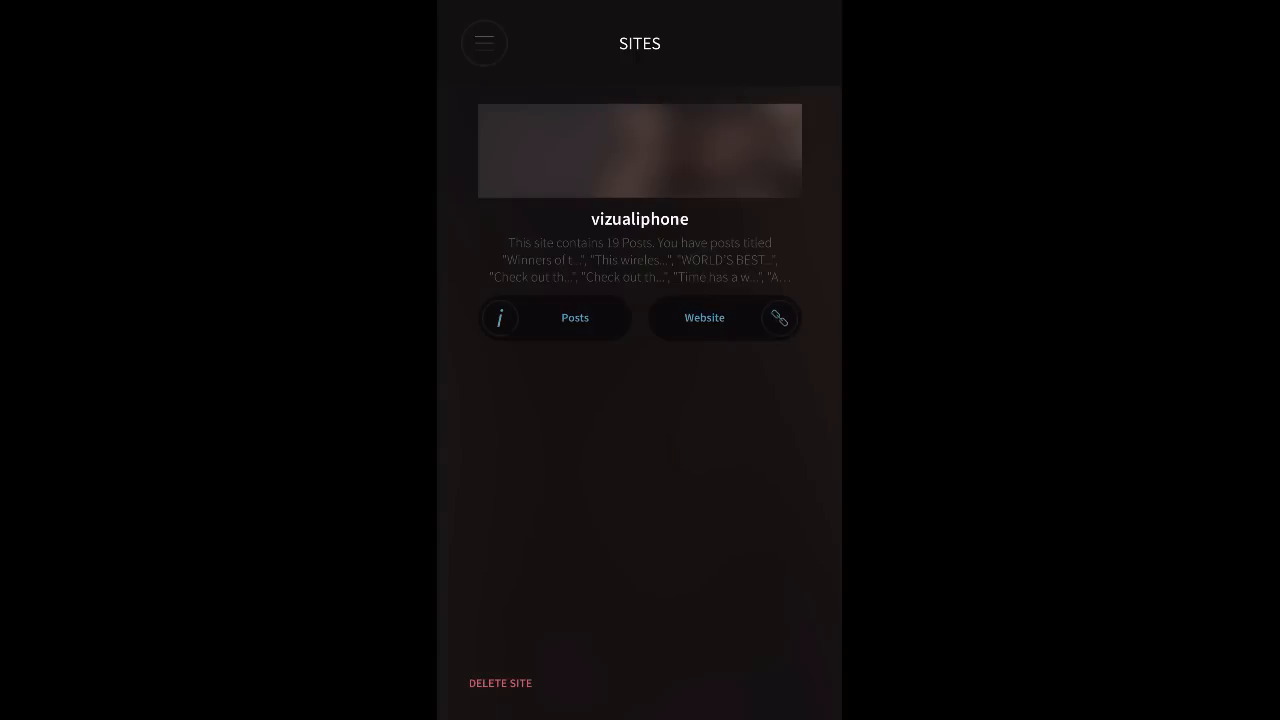
{"action": "left_click", "coordinate": [574, 316]}
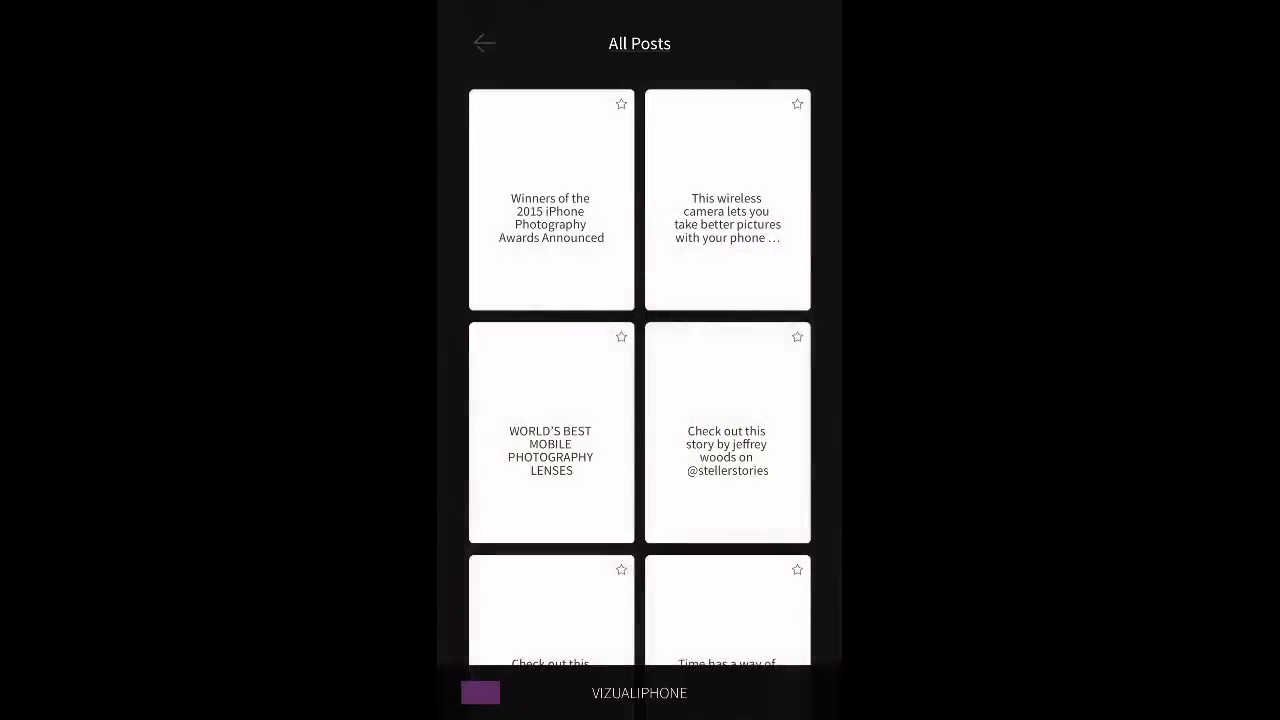
{"action": "left_click", "coordinate": [552, 200]}
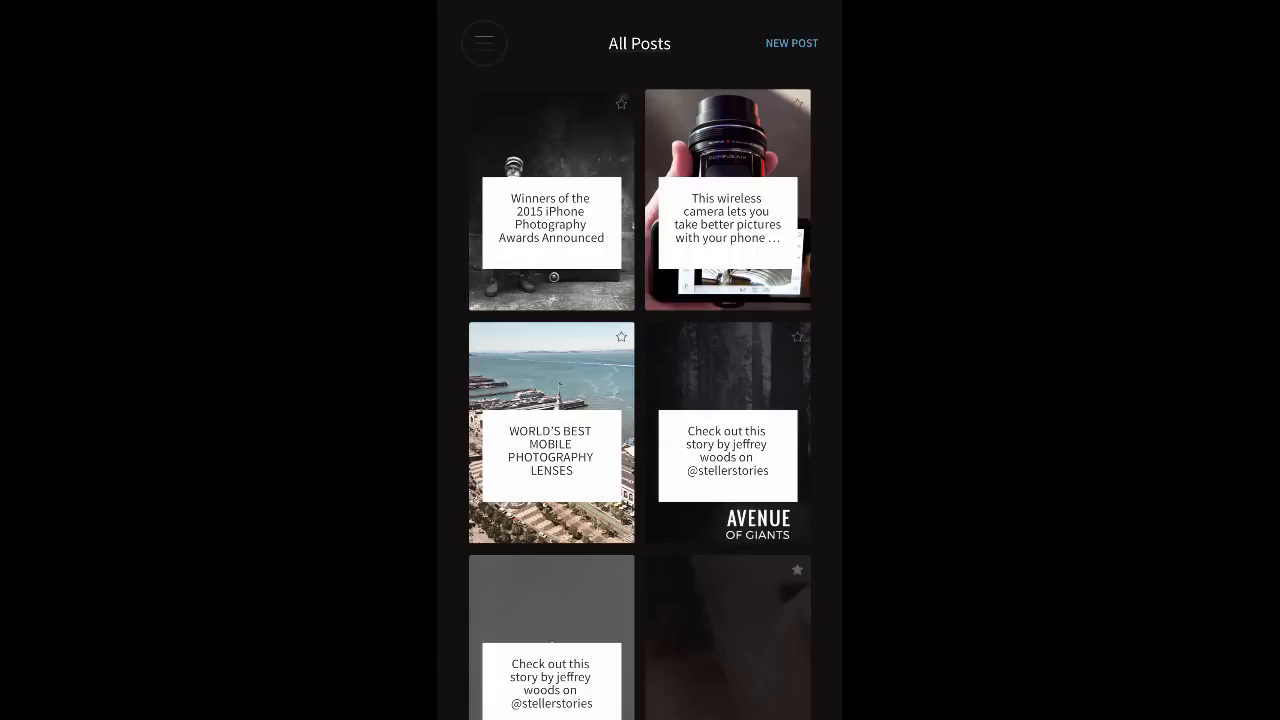
From Sites, launch the vizualiphone live website so myothercamera.is loads in Safari
{"action": "left_click", "coordinate": [484, 44]}
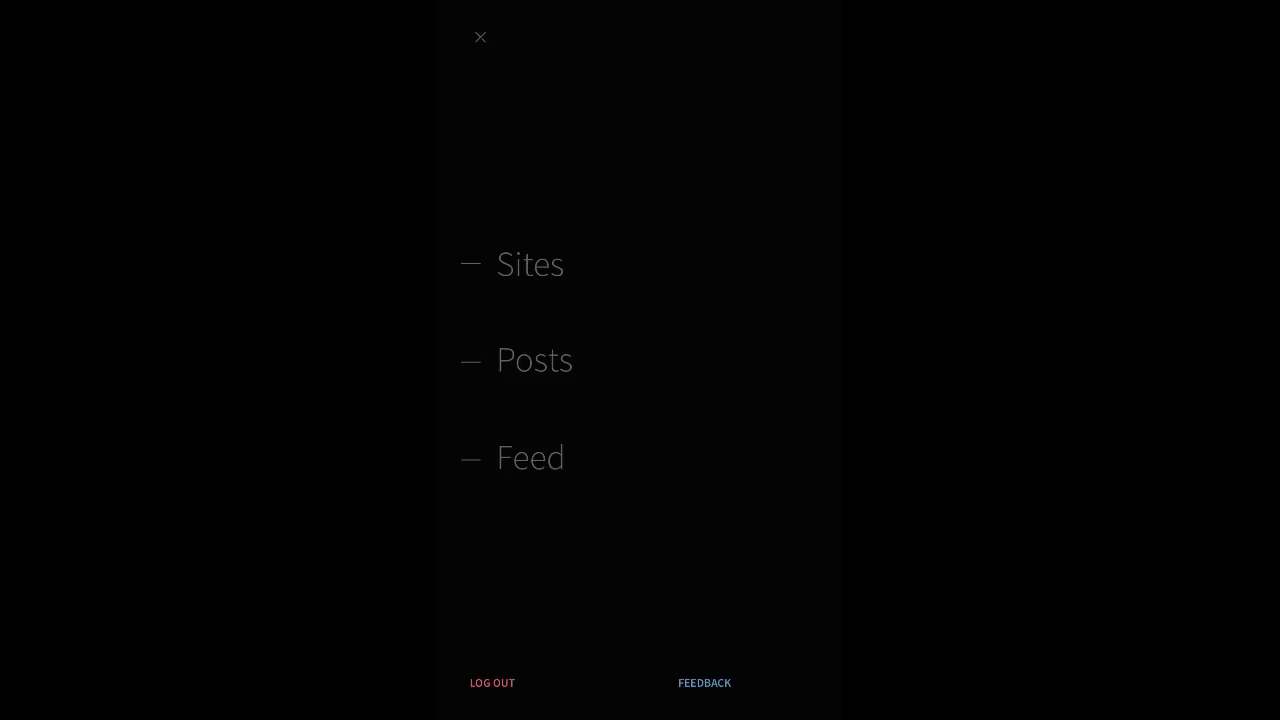
{"action": "left_click", "coordinate": [530, 264]}
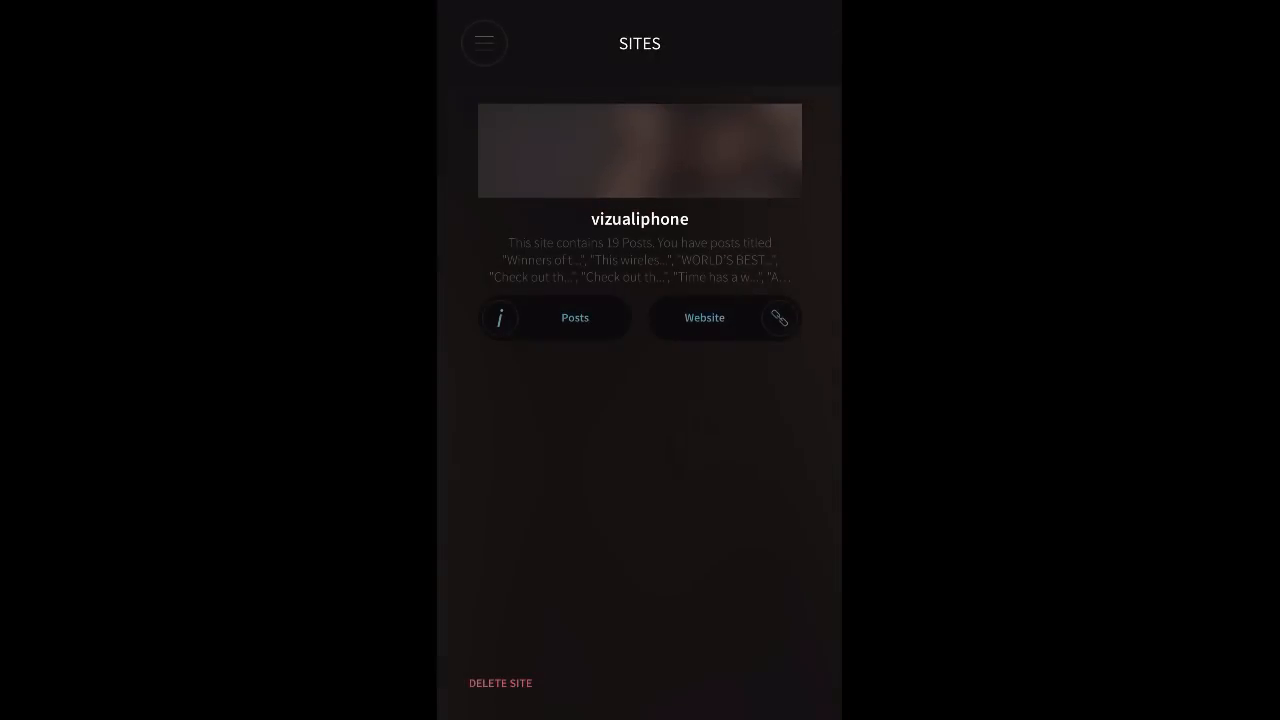
{"action": "left_click", "coordinate": [780, 316]}
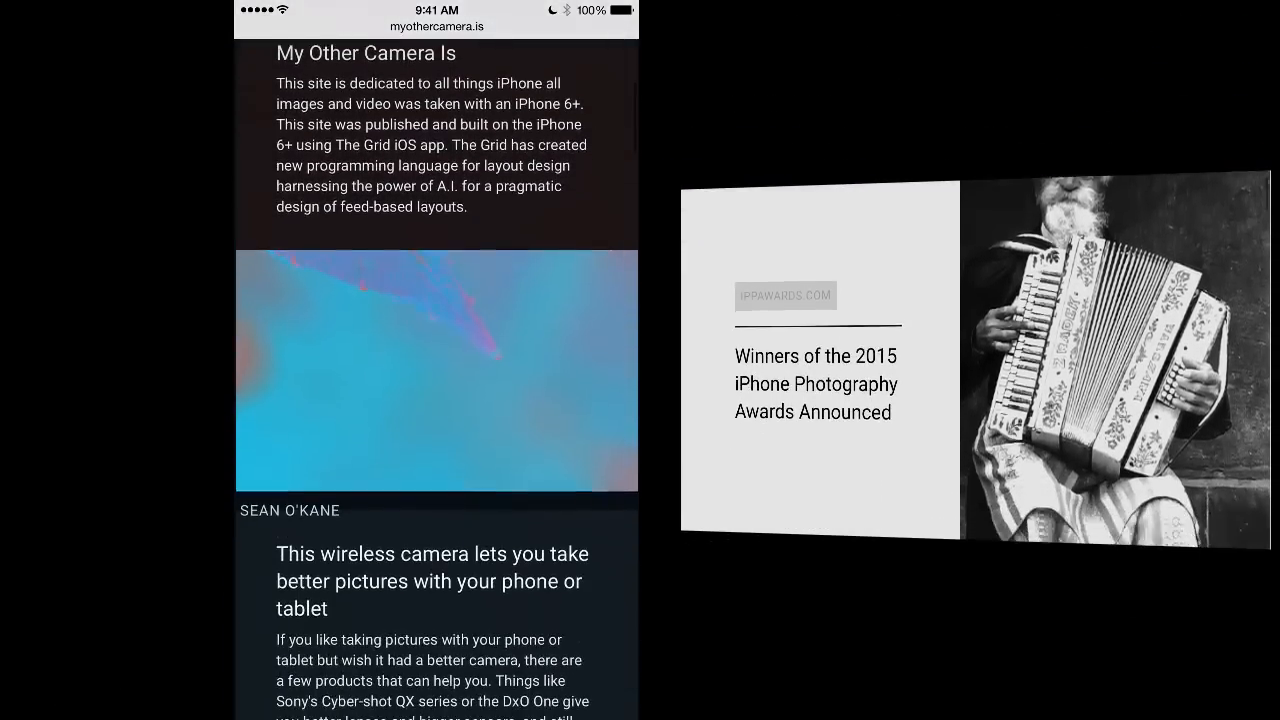
Scroll down the live myothercamera.is page past the Avenue of Giants Steller story
{"action": "scroll", "scroll_direction": "down", "scroll_amount": 3}
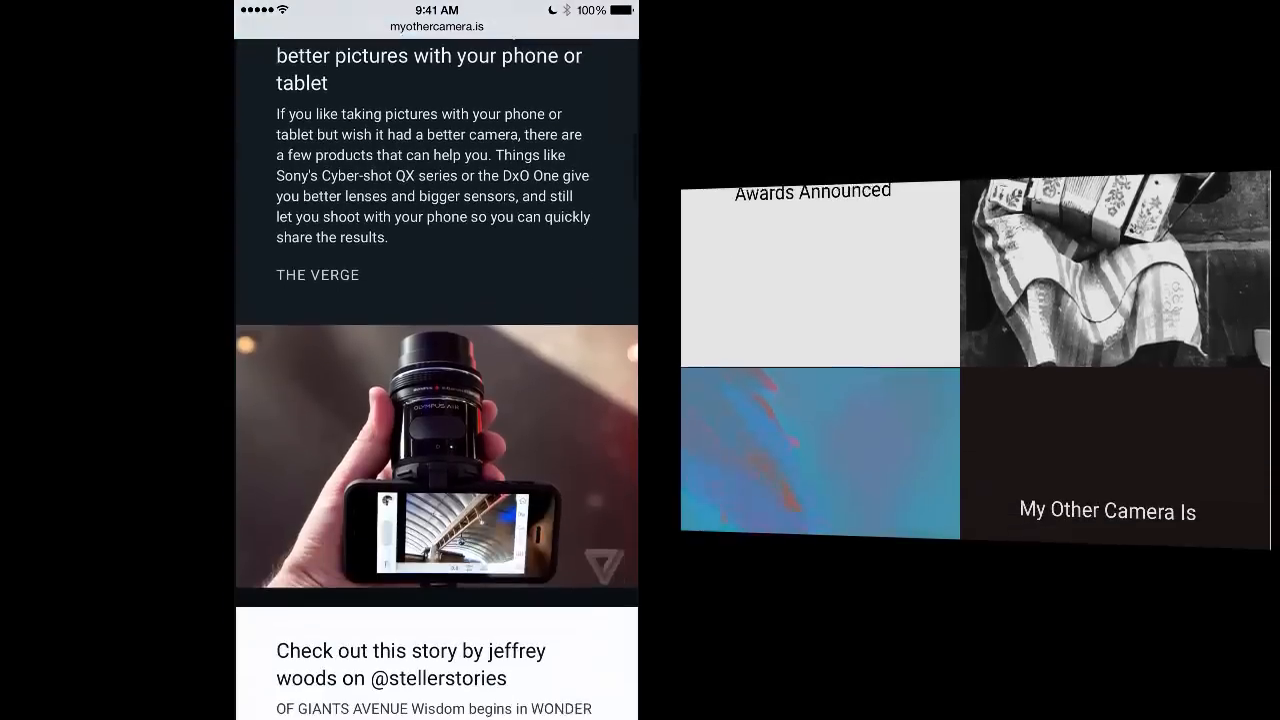
{"action": "scroll", "scroll_direction": "down", "scroll_amount": 3}
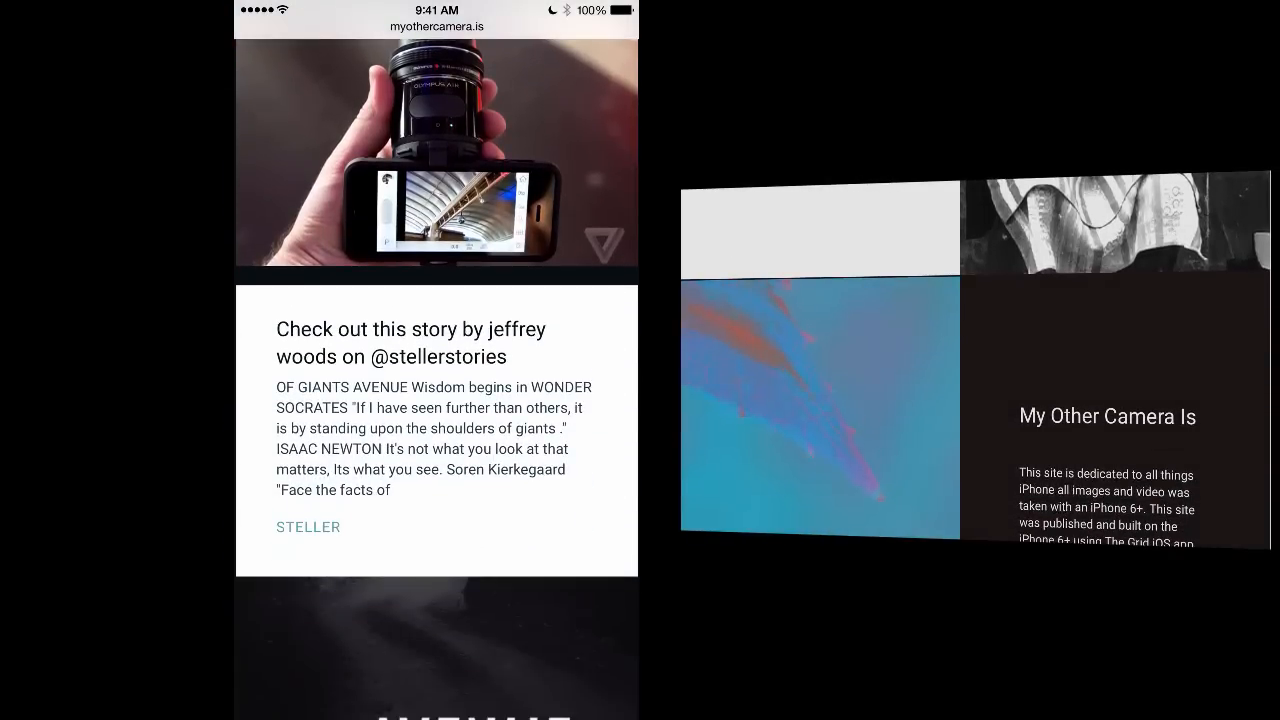
{"action": "scroll", "scroll_direction": "down", "scroll_amount": 3}
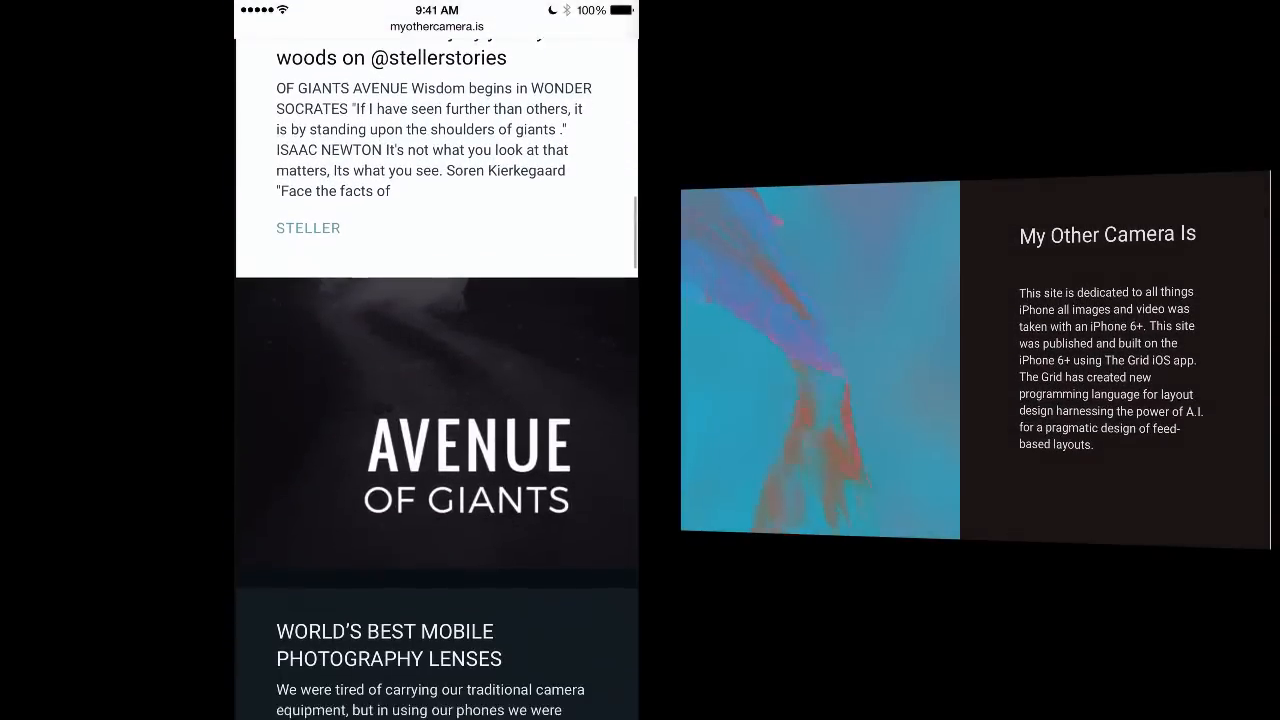
{"action": "scroll", "scroll_direction": "down", "scroll_amount": 3}
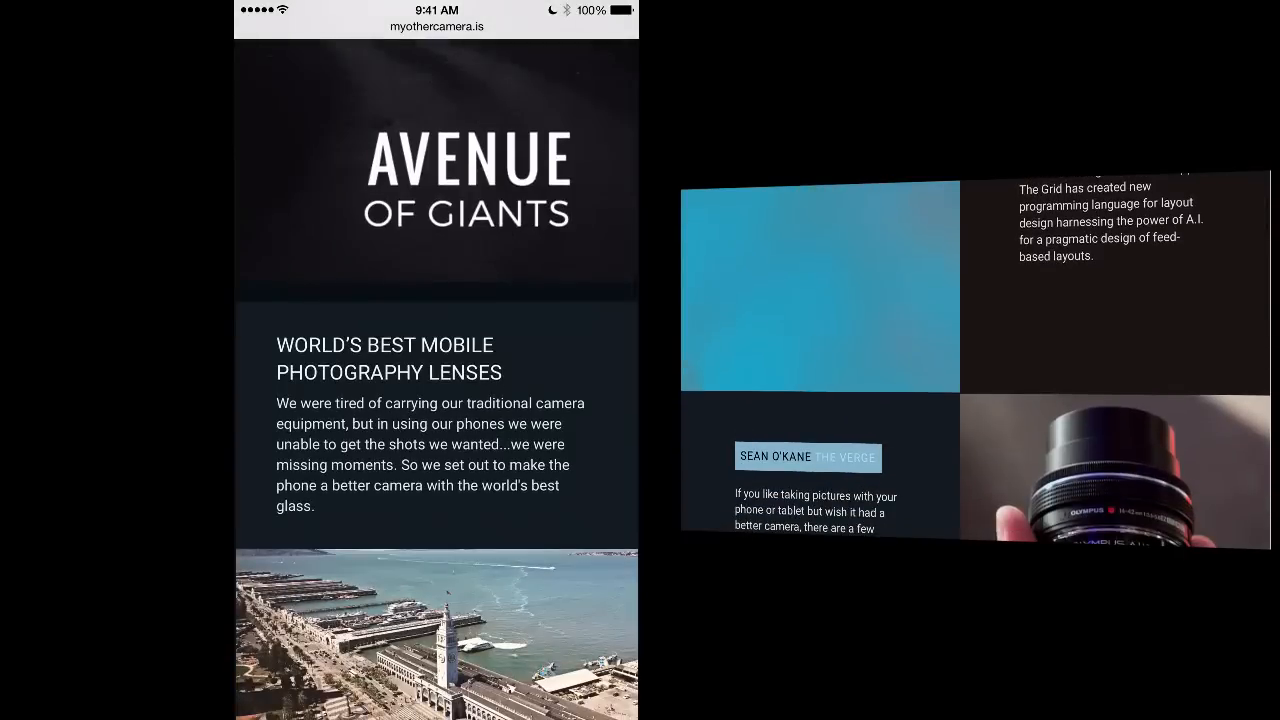
{"action": "scroll", "scroll_direction": "down", "scroll_amount": 3}
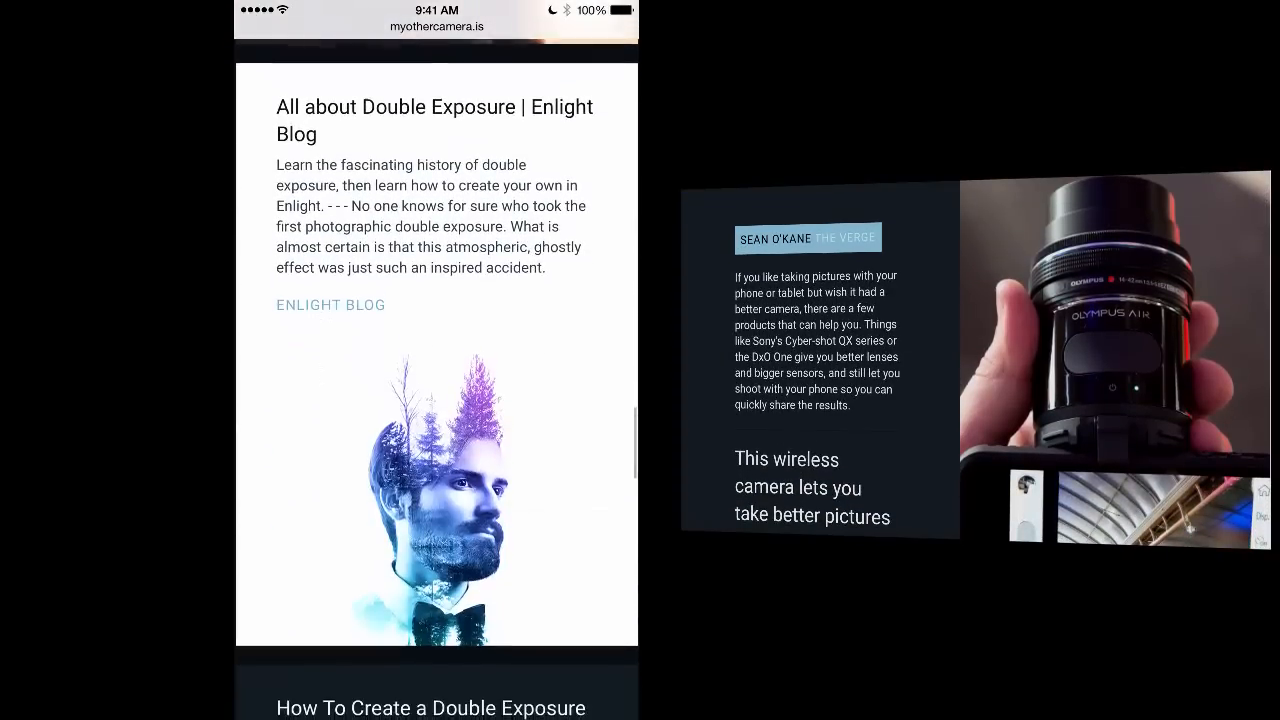
{"action": "scroll", "scroll_direction": "down", "scroll_amount": 3}
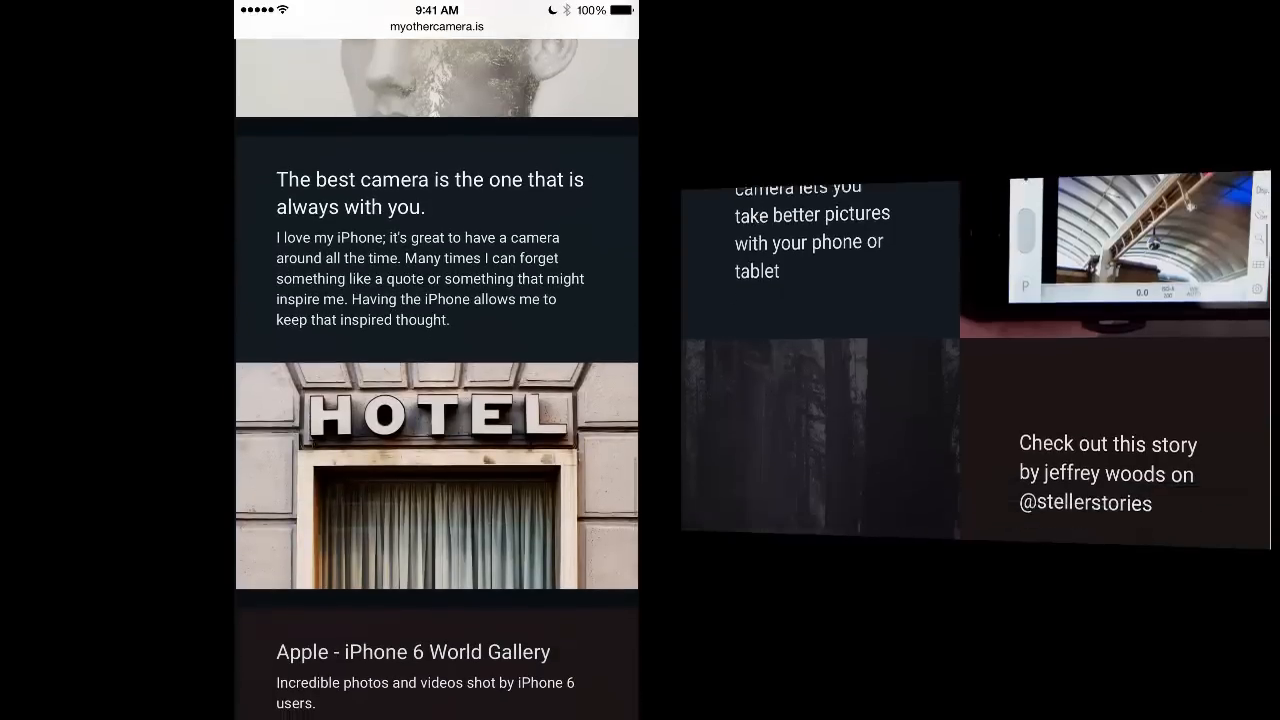
{"action": "scroll", "scroll_direction": "down", "scroll_amount": 3}
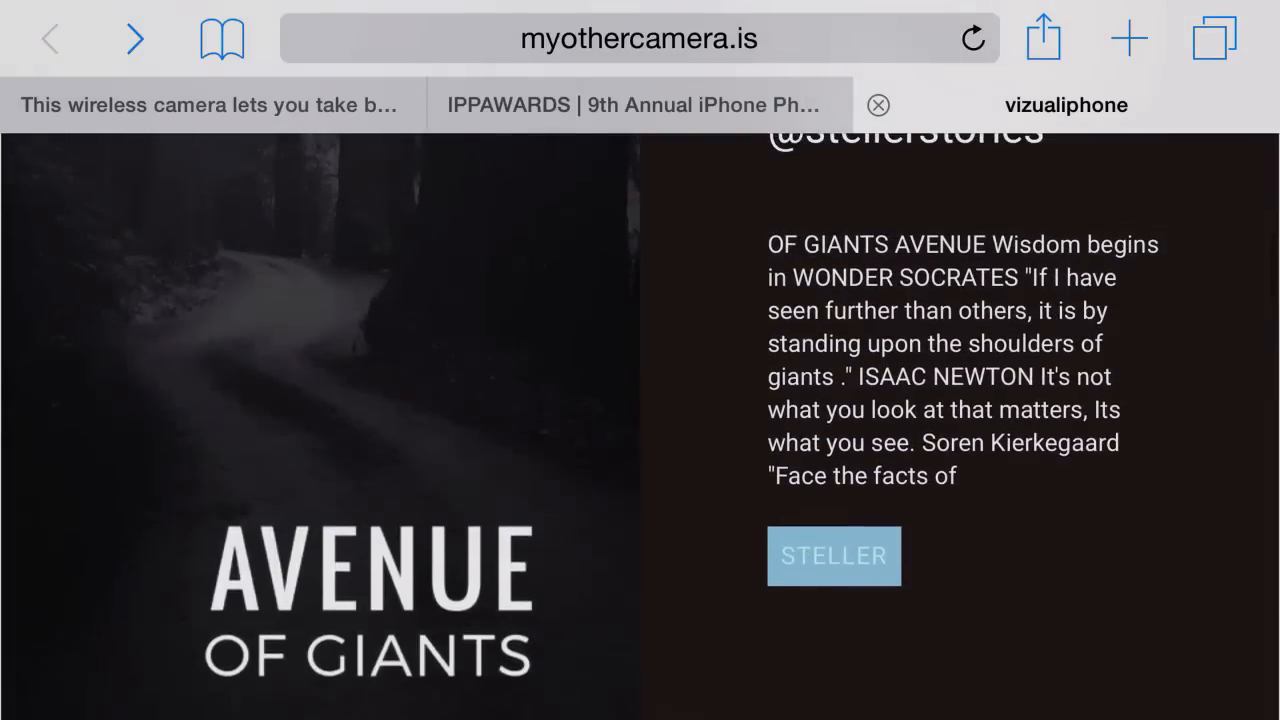
{"action": "scroll", "scroll_direction": "down", "scroll_amount": 3}
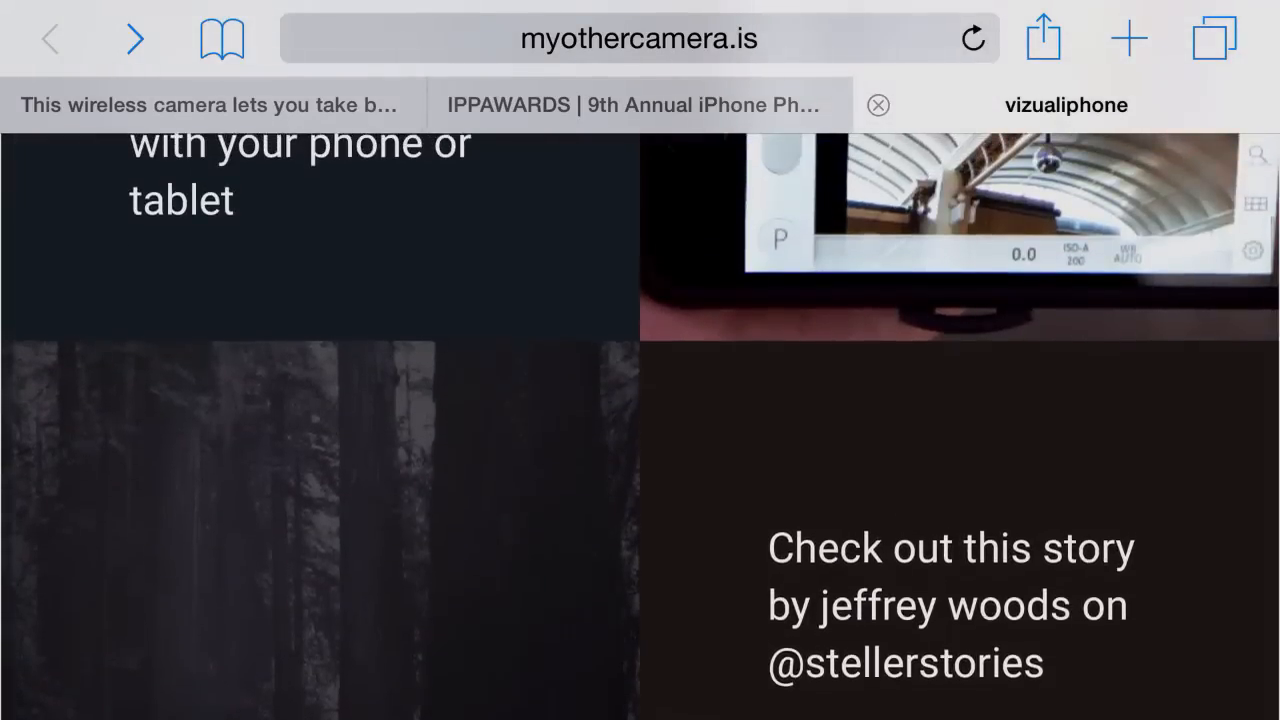
{"action": "scroll", "scroll_direction": "down", "scroll_amount": 3}
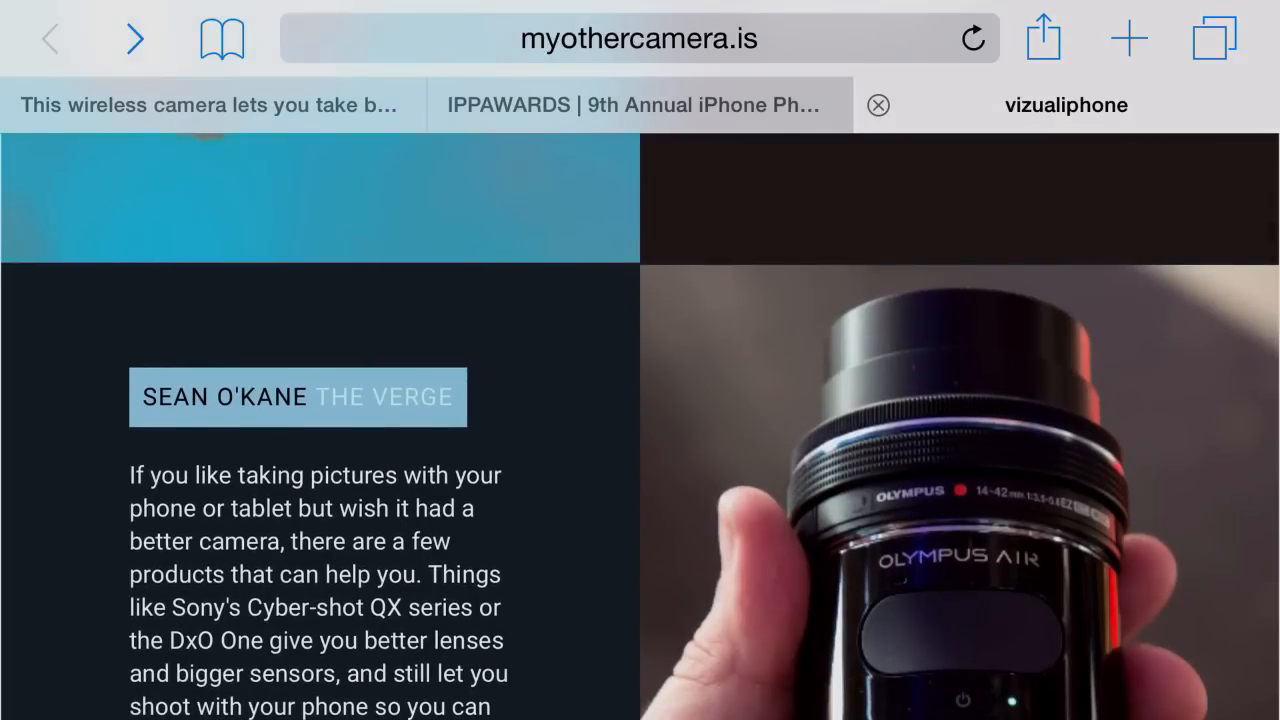
{"action": "scroll", "scroll_direction": "down", "scroll_amount": 3}
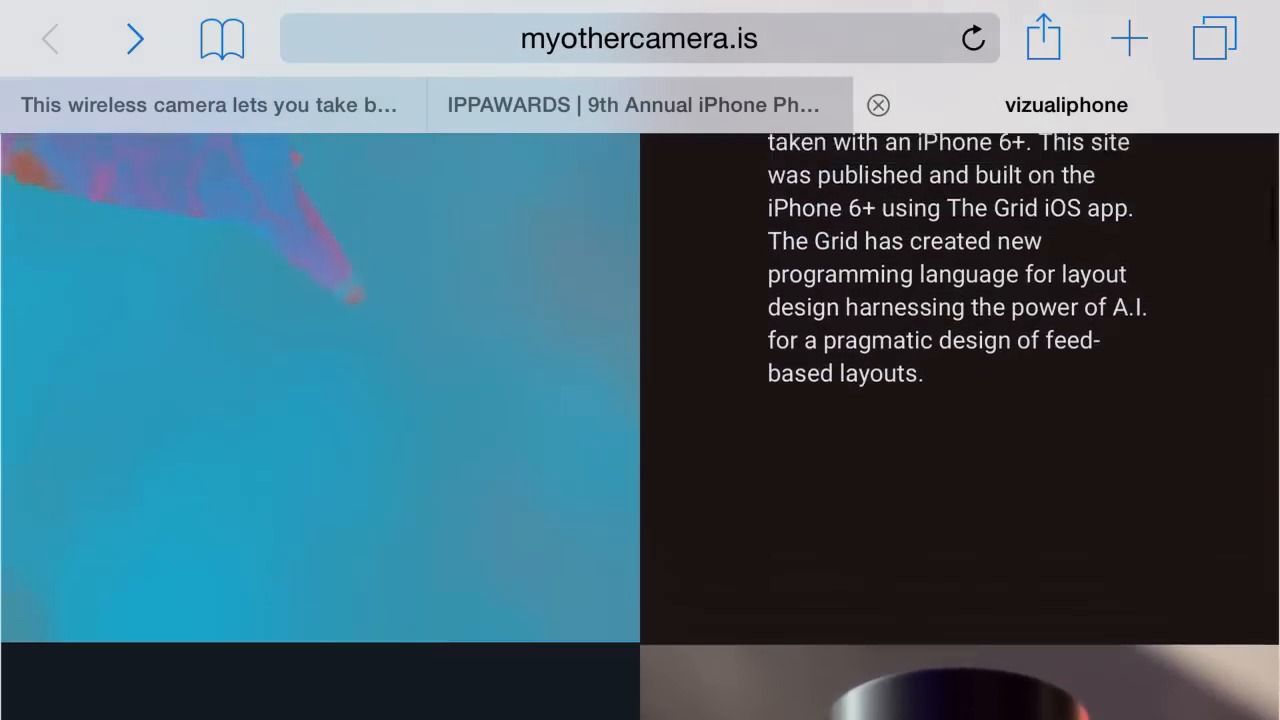
{"action": "scroll", "scroll_direction": "up", "scroll_amount": 3}
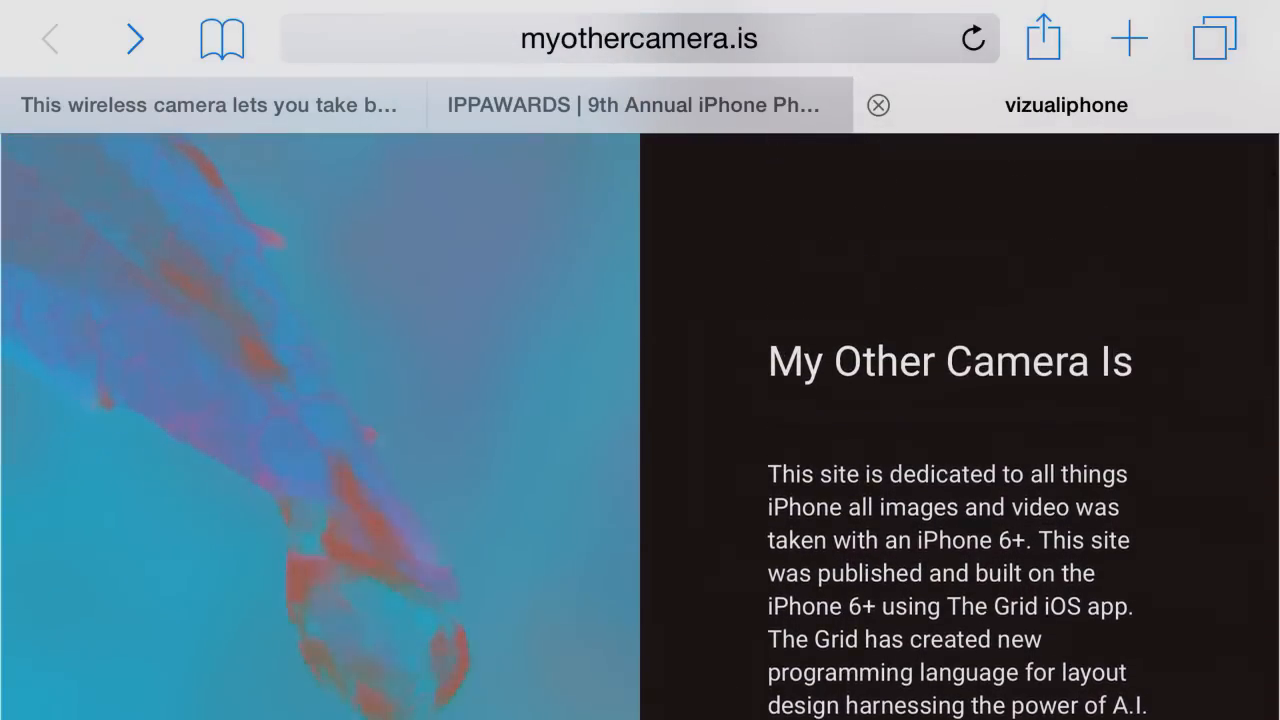
{"action": "scroll", "scroll_direction": "down", "scroll_amount": 3}
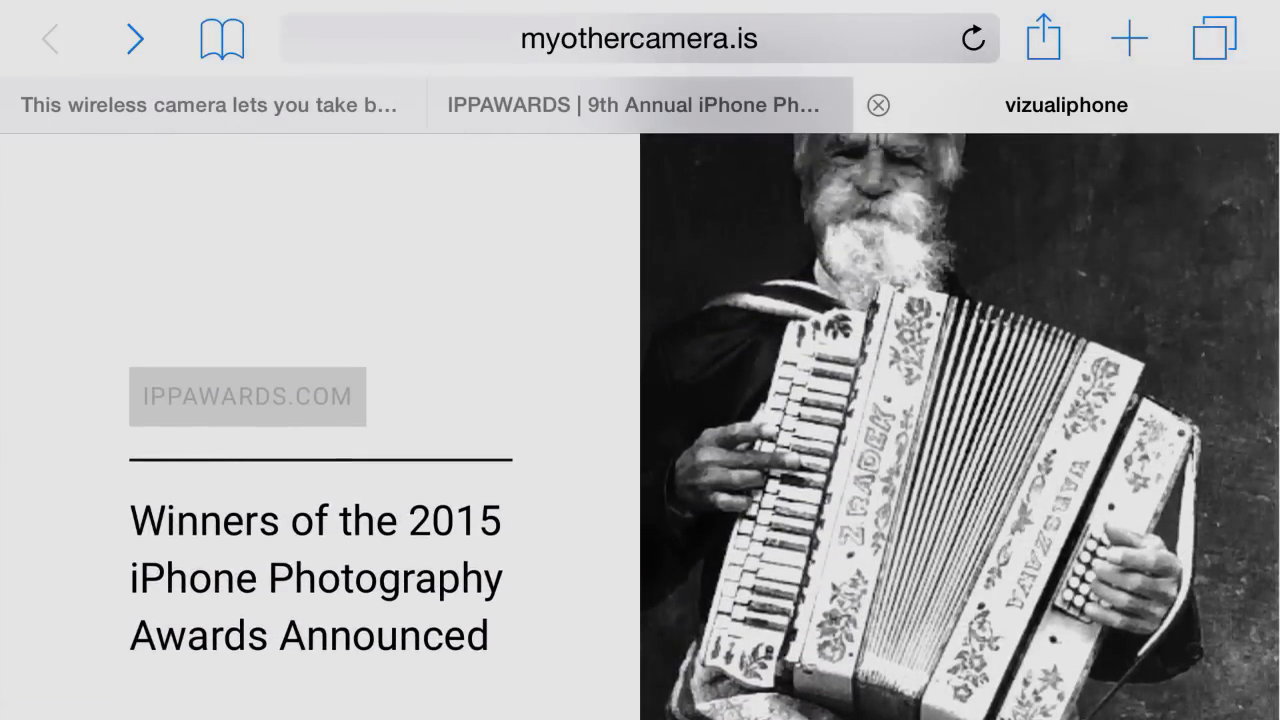
{"action": "scroll", "scroll_direction": "down", "scroll_amount": 3}
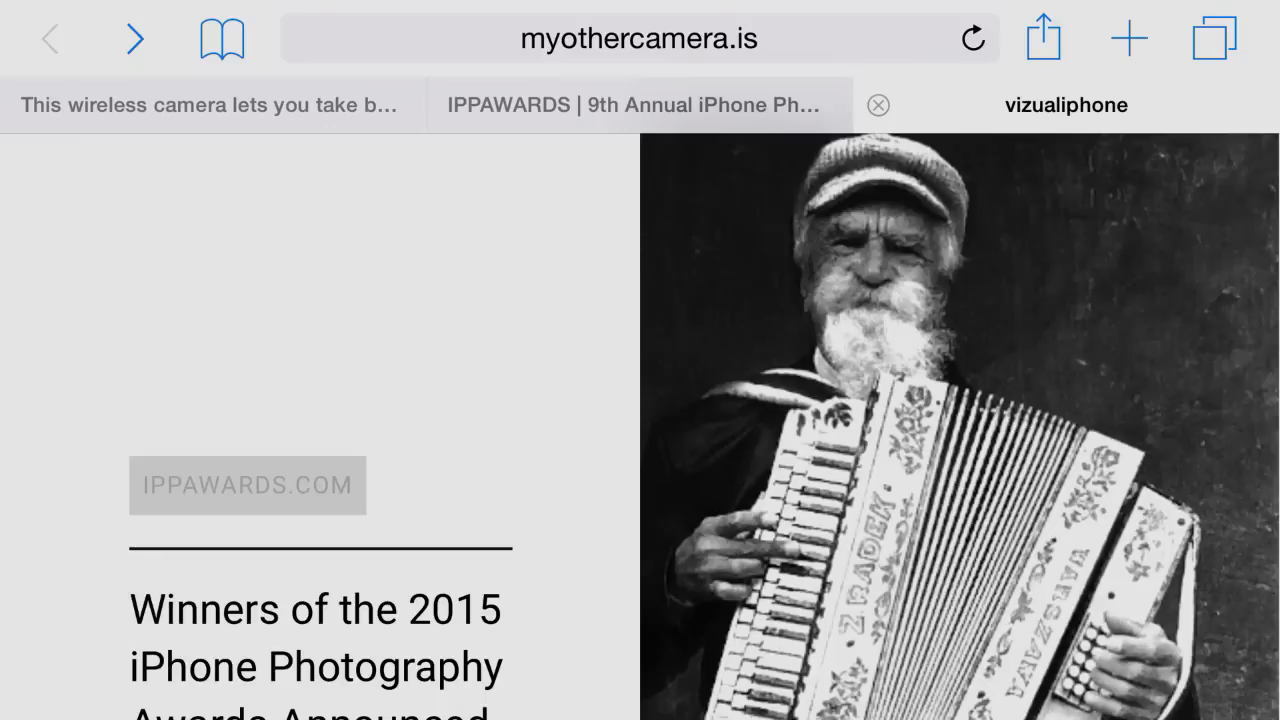